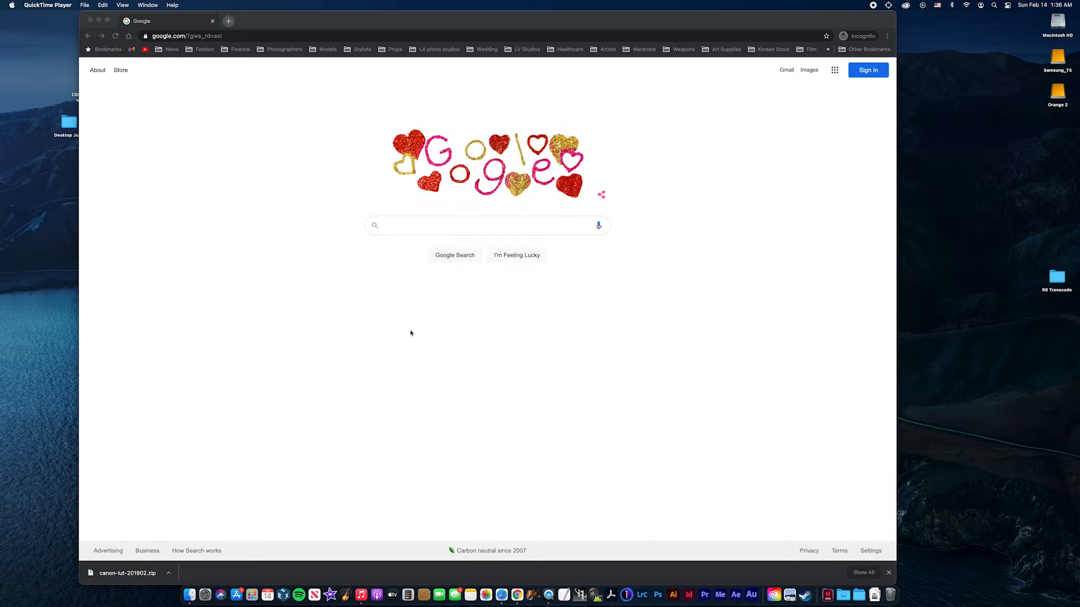
mouse_move(397, 268)
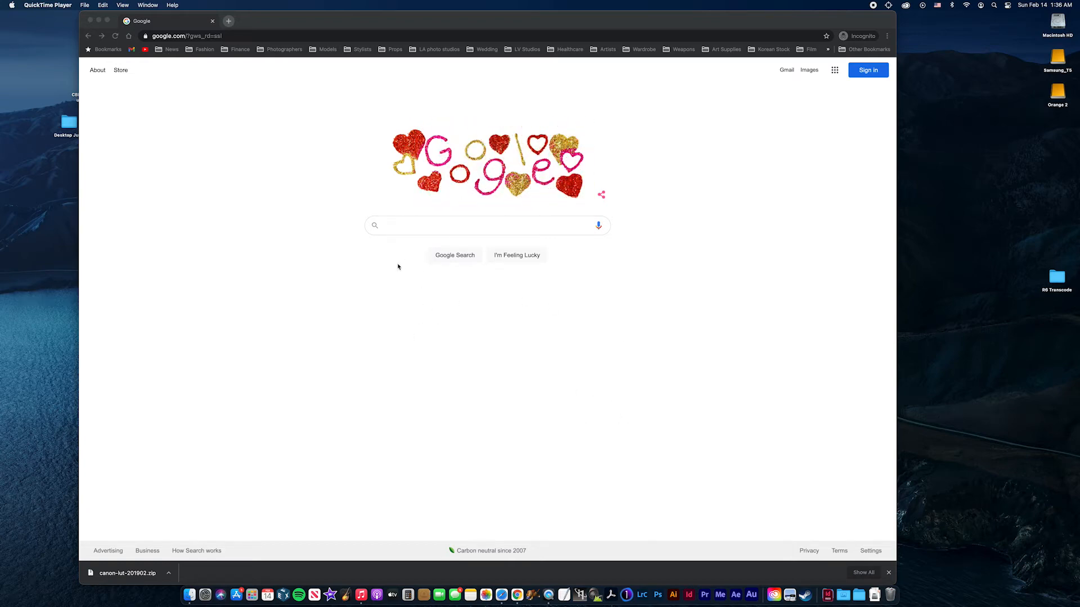
Search the web for 'canon usa' and land on the official Canon U.S.A. site
click(482, 225)
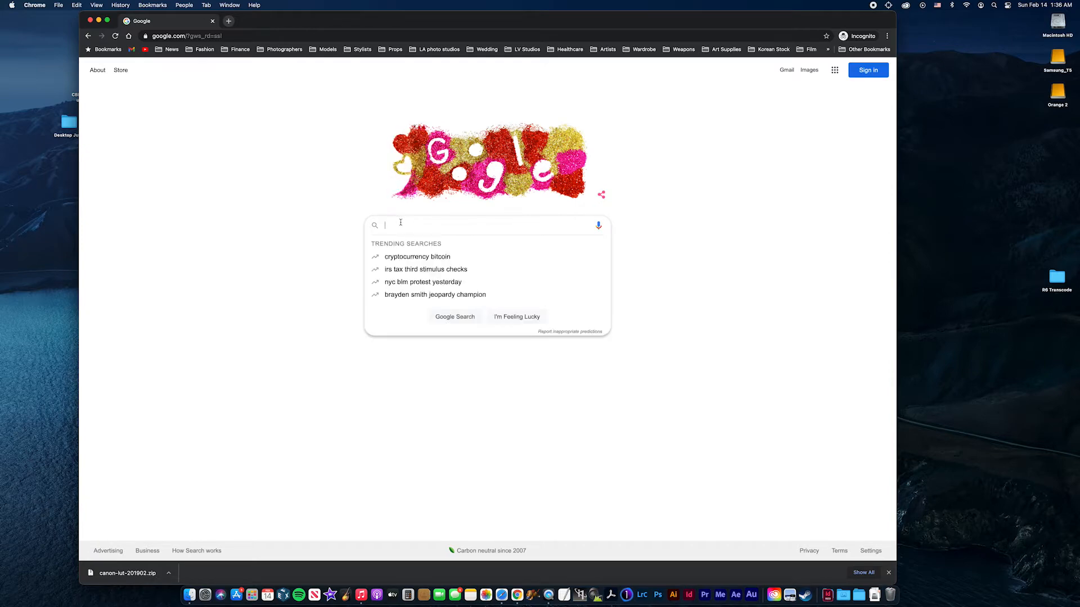
text(canon usa)
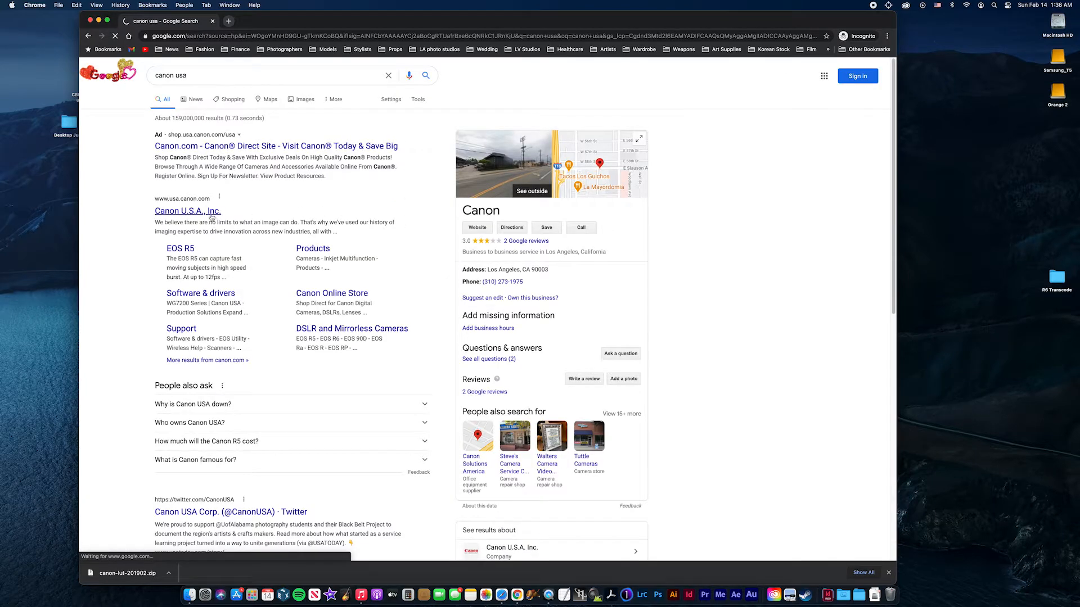
click(187, 211)
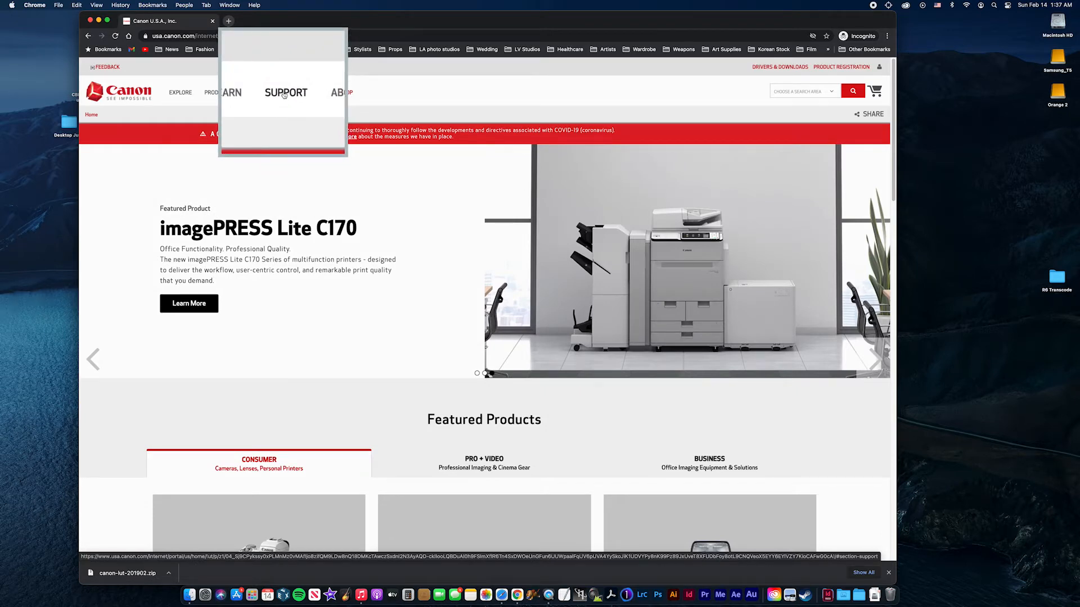
Reach the Software & Drivers page from the Support menu
click(285, 91)
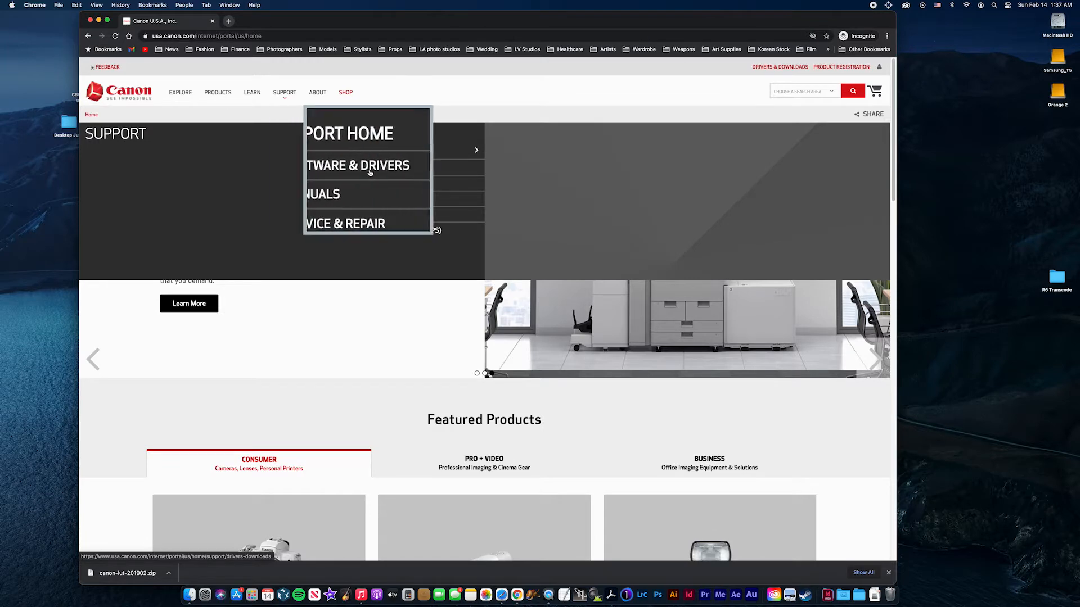
click(357, 167)
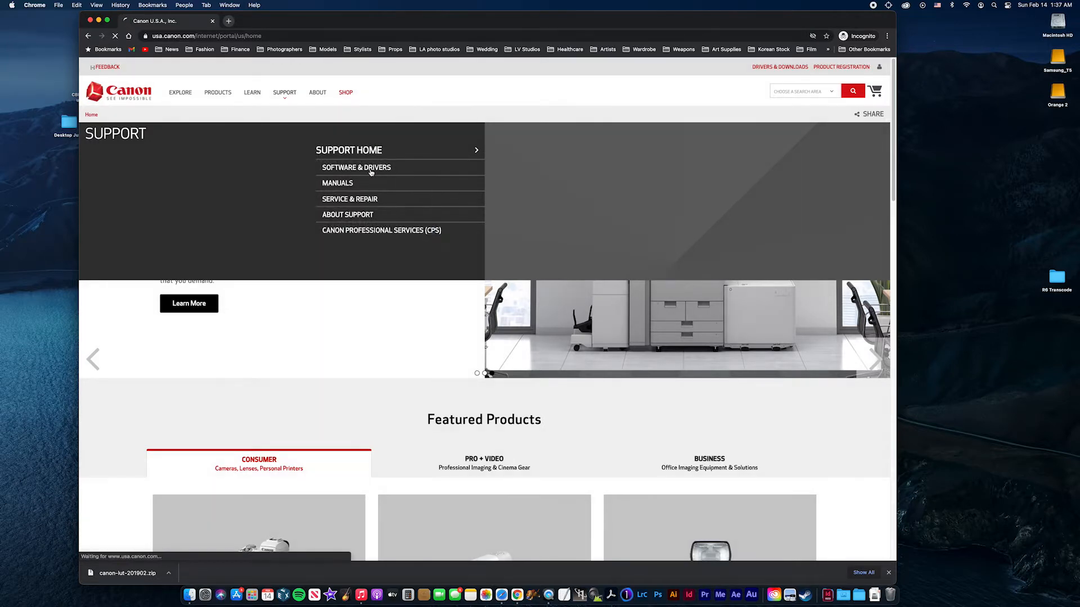
click(357, 167)
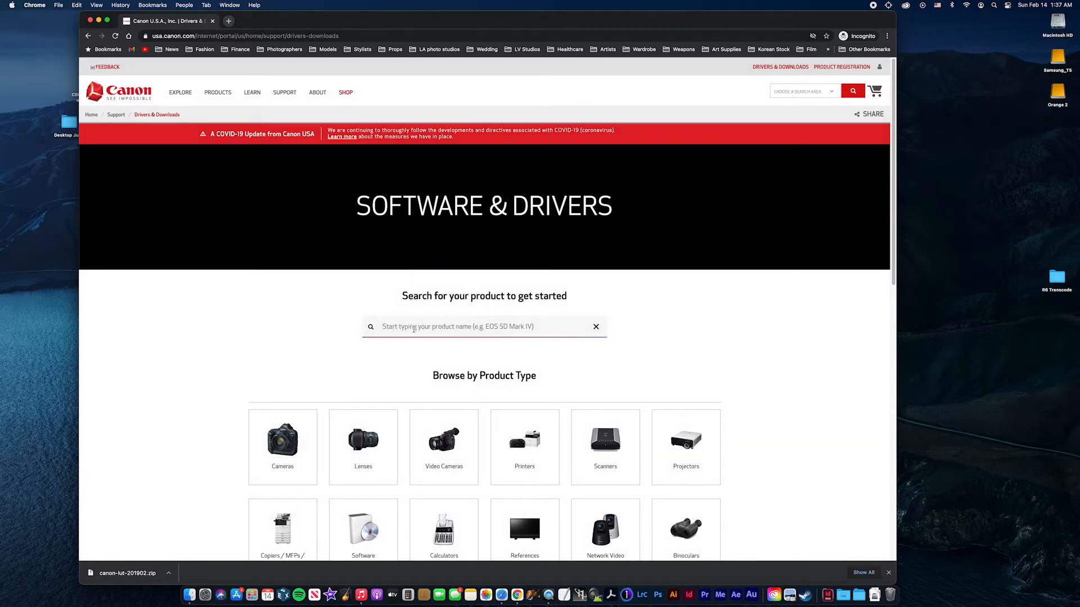
Find the EOS R6 via product search 'R6' and show its software downloads
text(R)
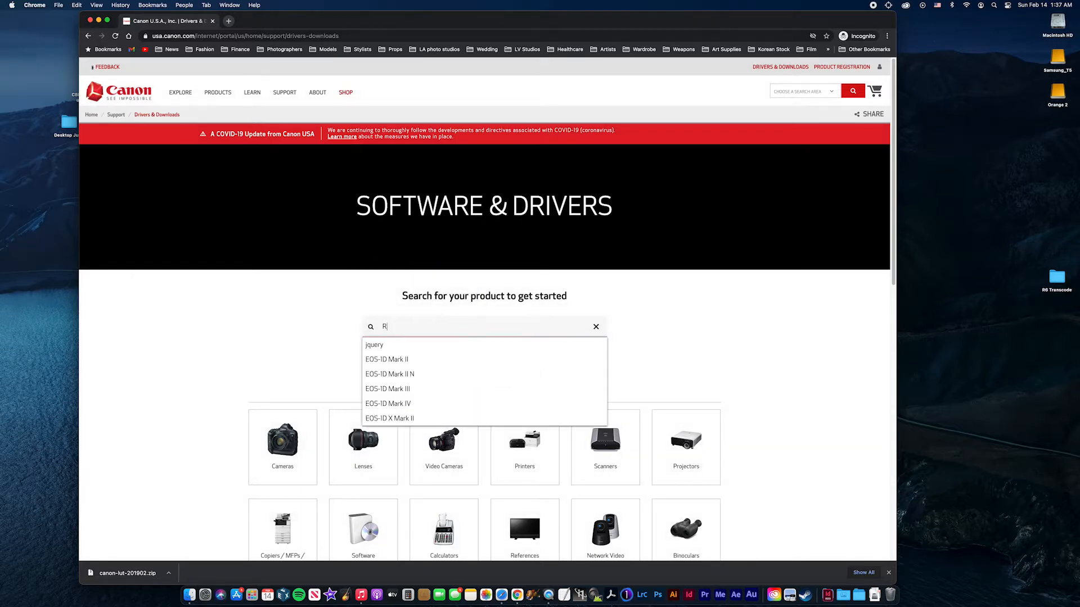
text(6)
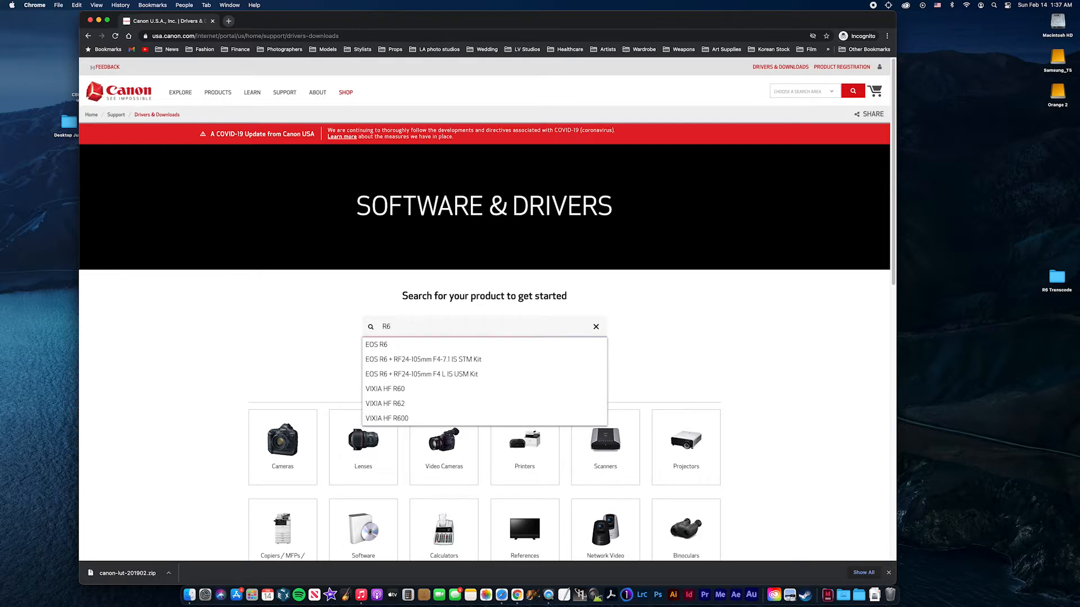
click(377, 344)
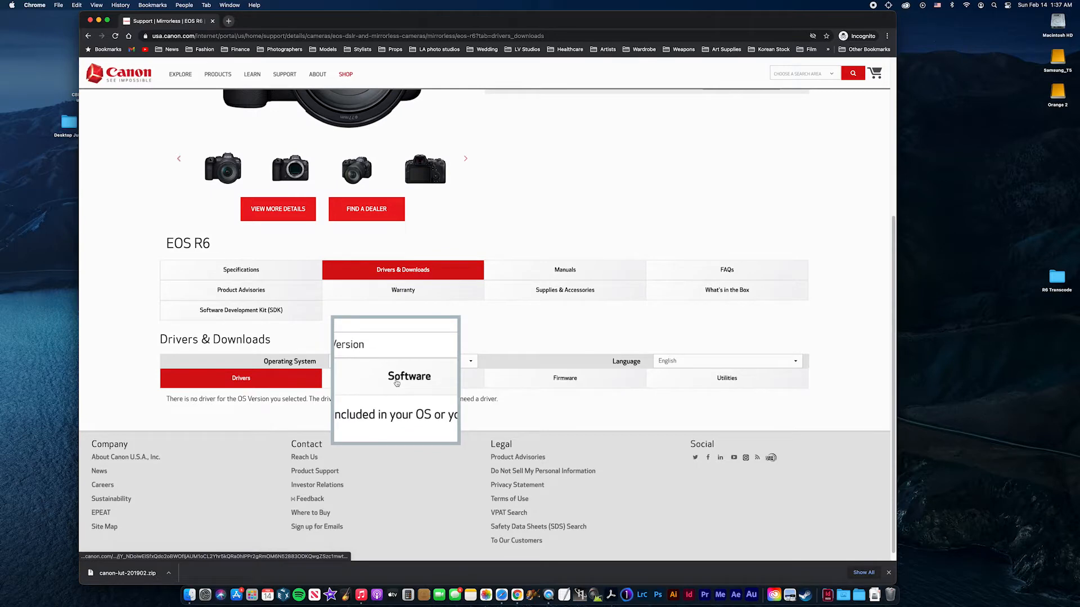
click(403, 378)
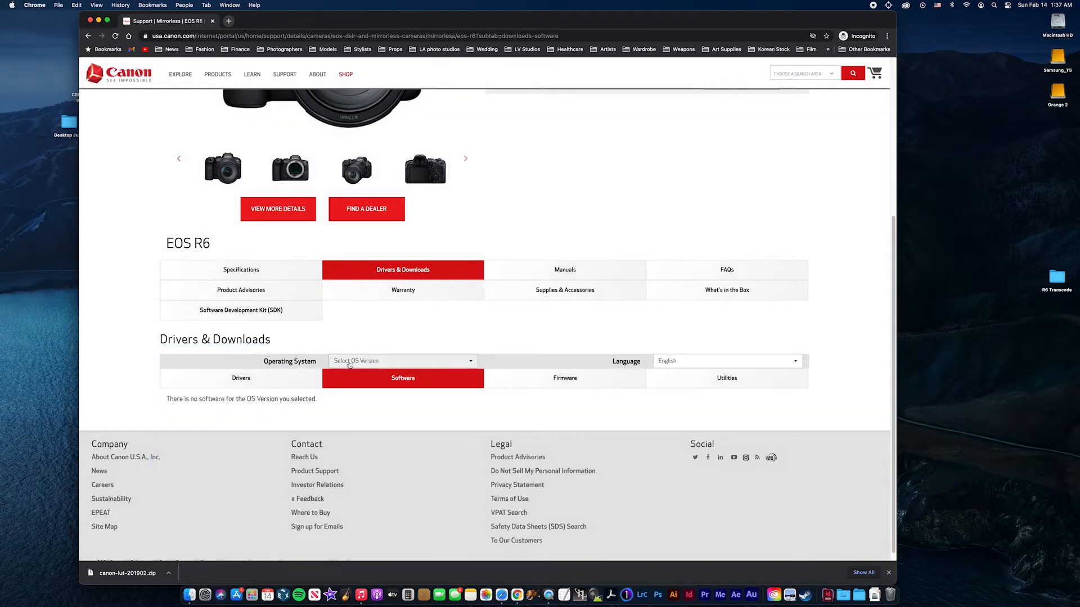
Filter the downloads for macOS Big Sur v11.0, which lists no software
click(401, 360)
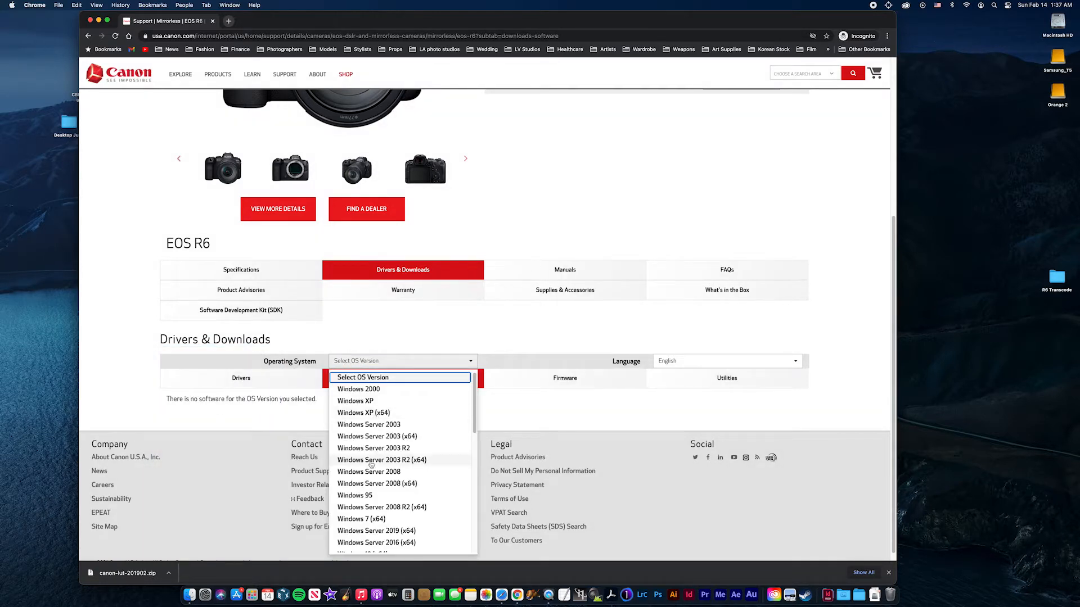
scroll(down, 3)
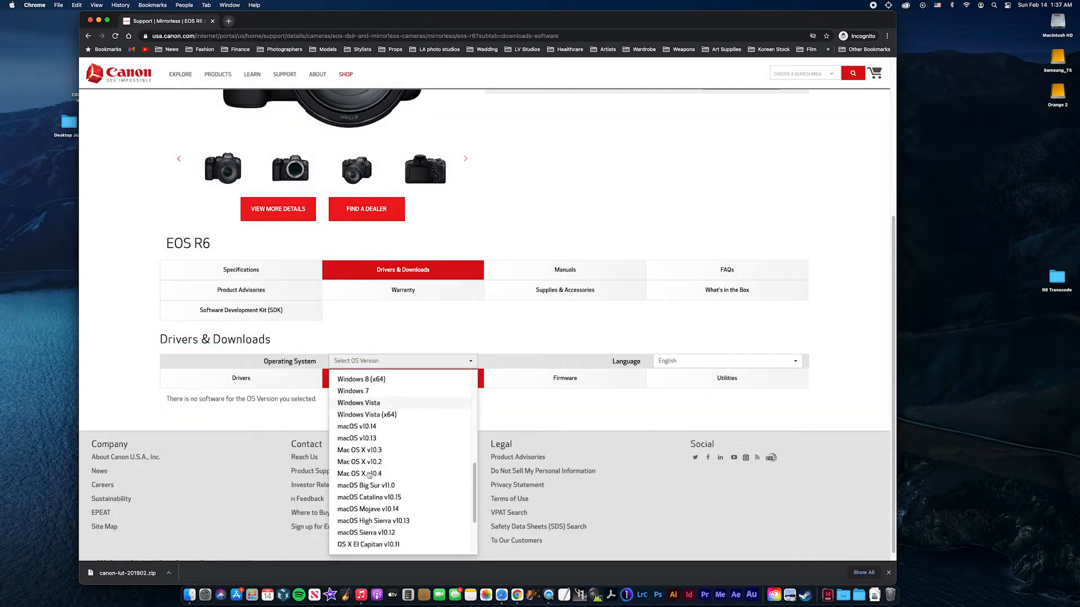
scroll(down, 3)
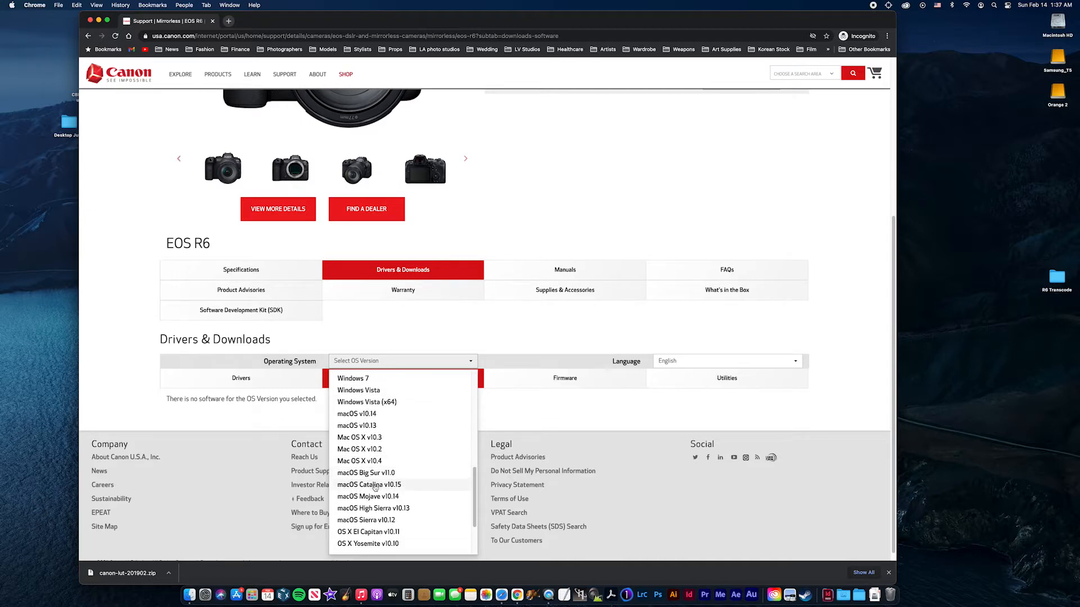
click(366, 472)
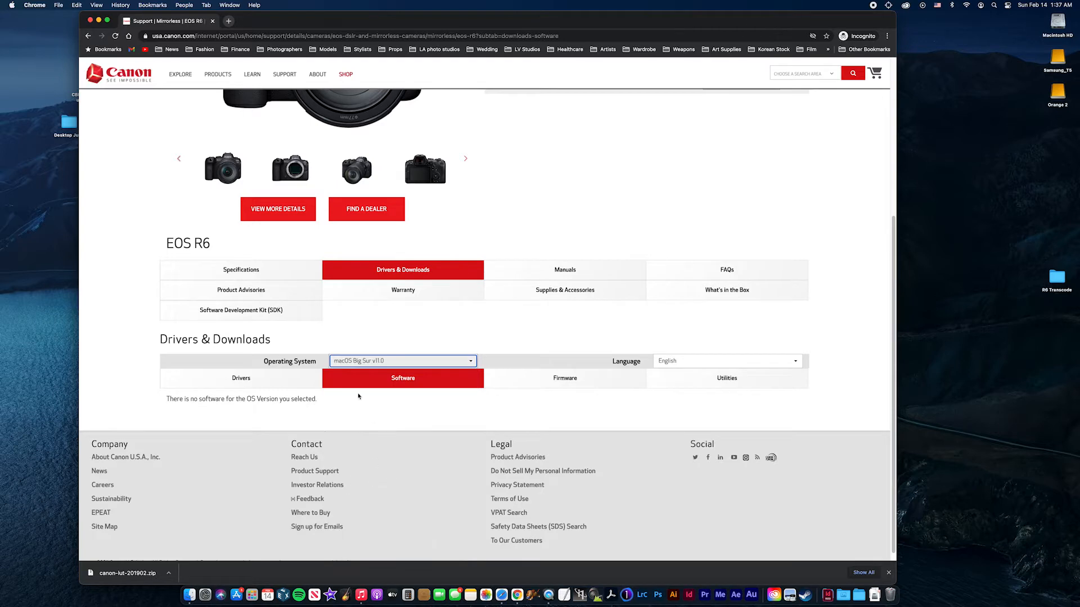
mouse_move(262, 409)
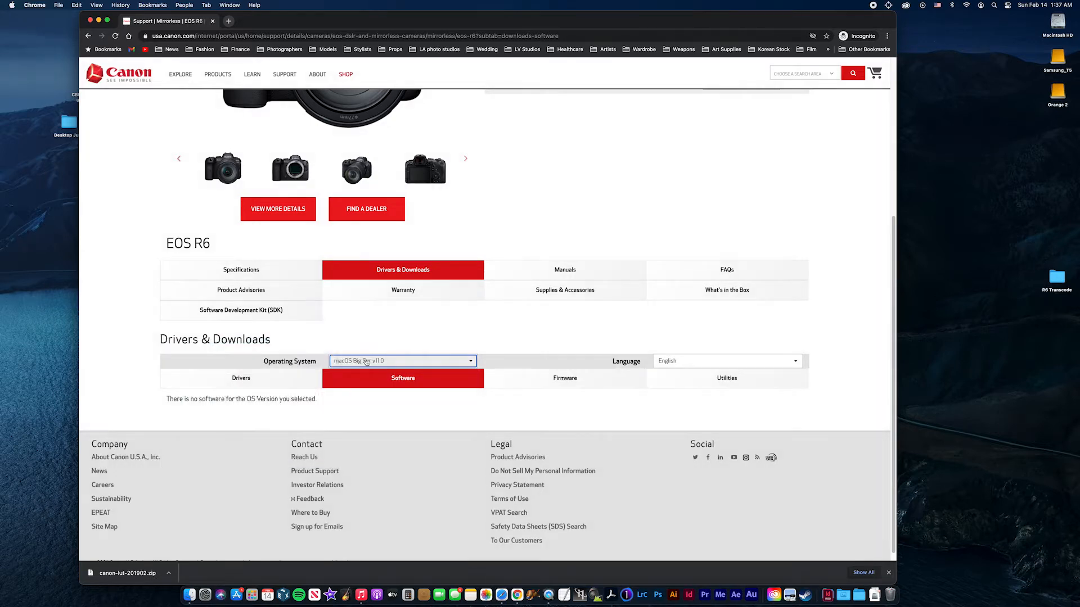
click(403, 359)
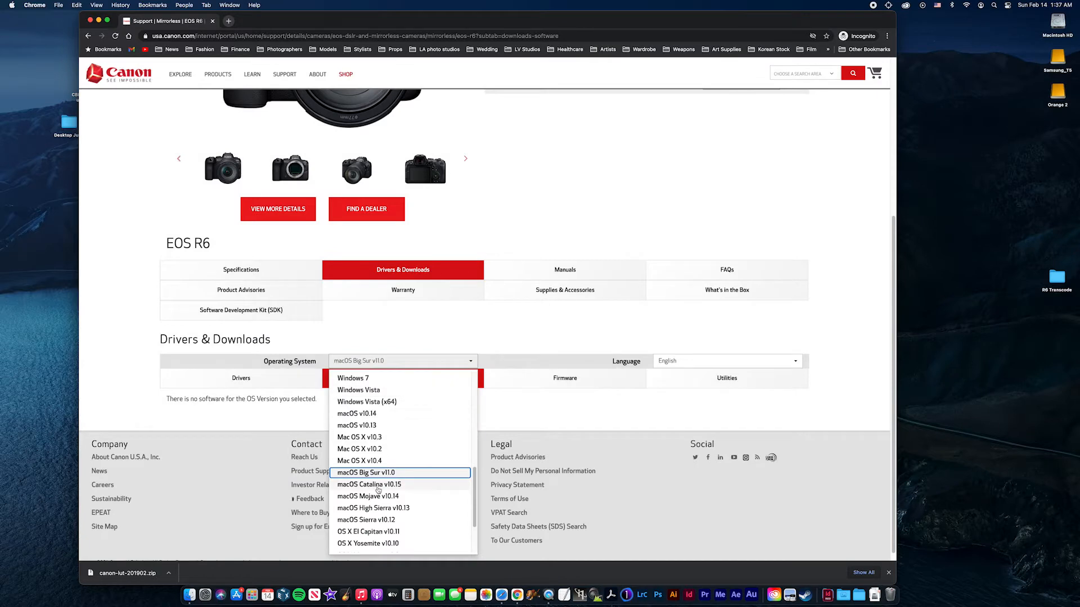
Switch to macOS Catalina v10.15 and start downloading Canon lookup table Version 201911
click(369, 484)
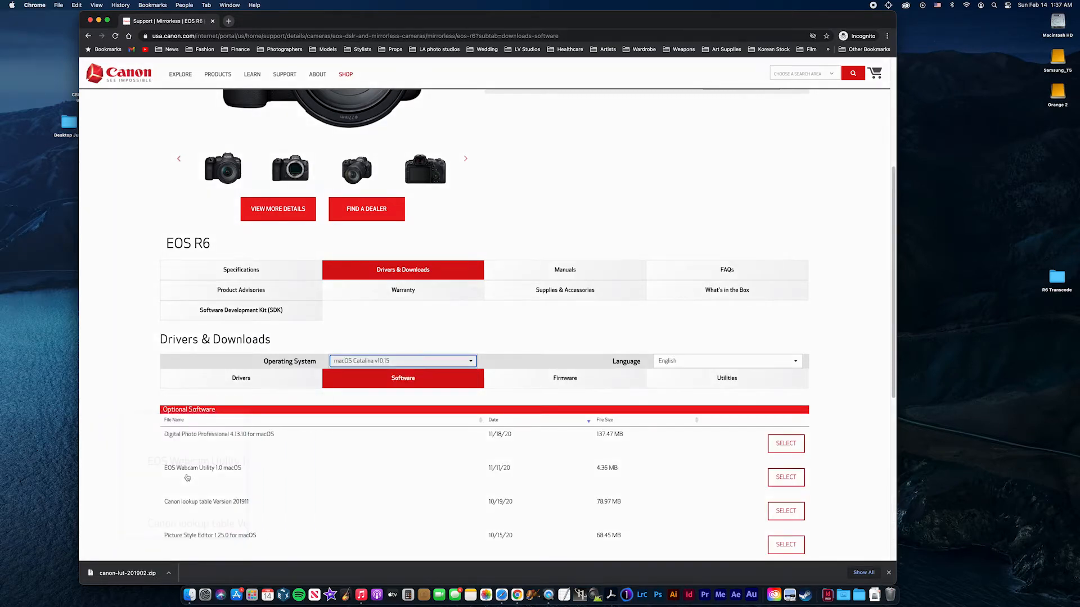
scroll(down, 3)
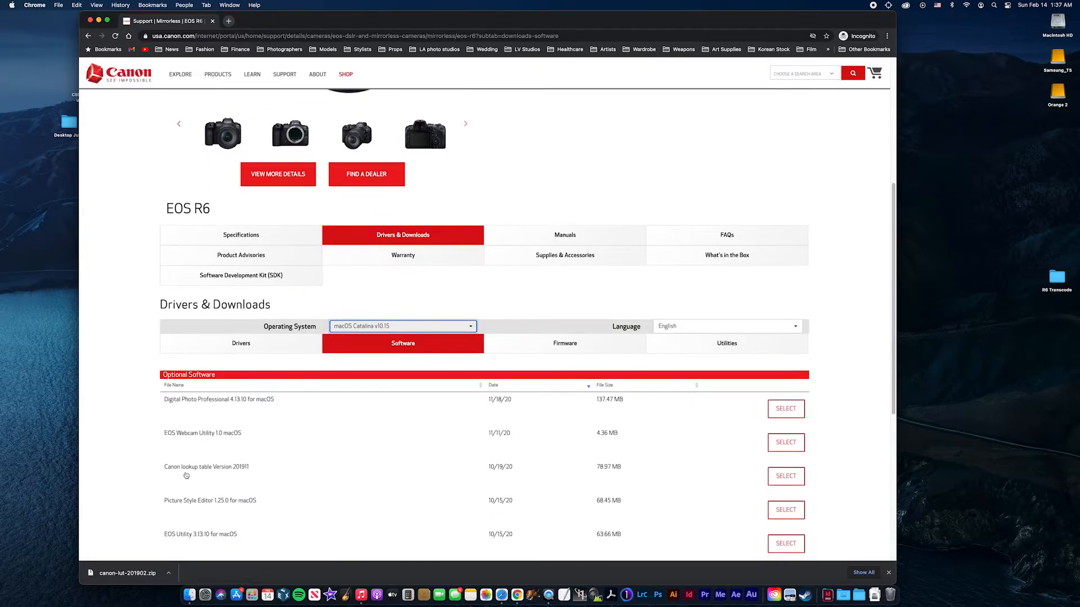
mouse_move(228, 471)
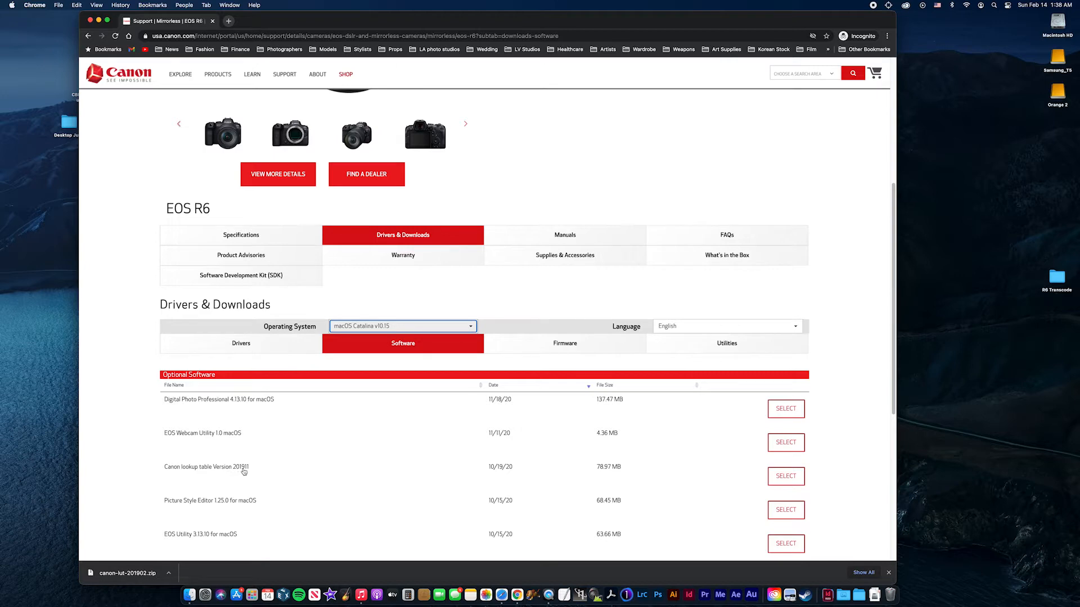
click(786, 476)
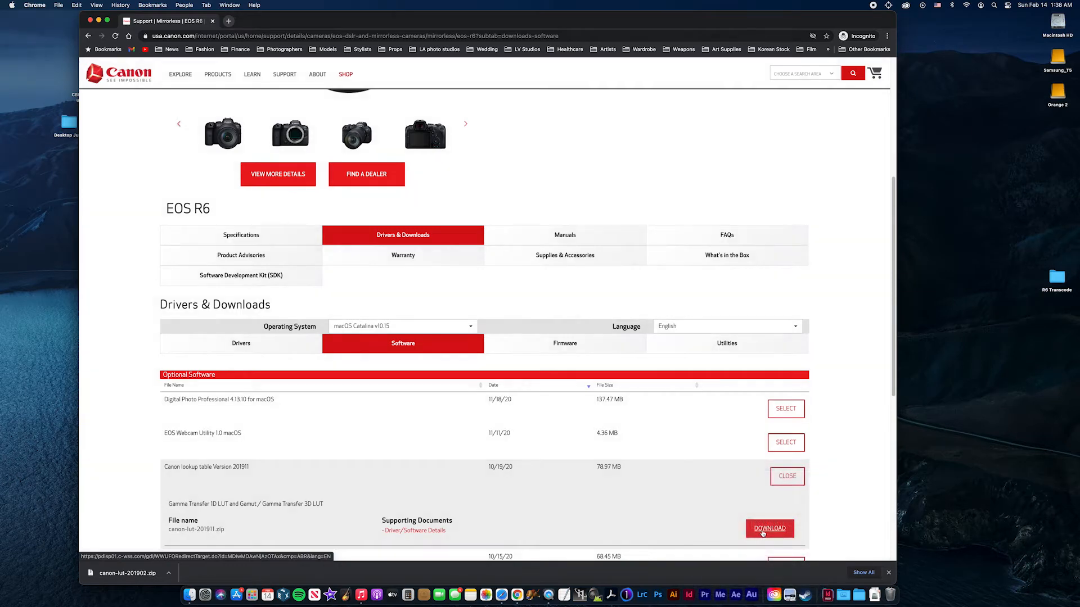
click(770, 529)
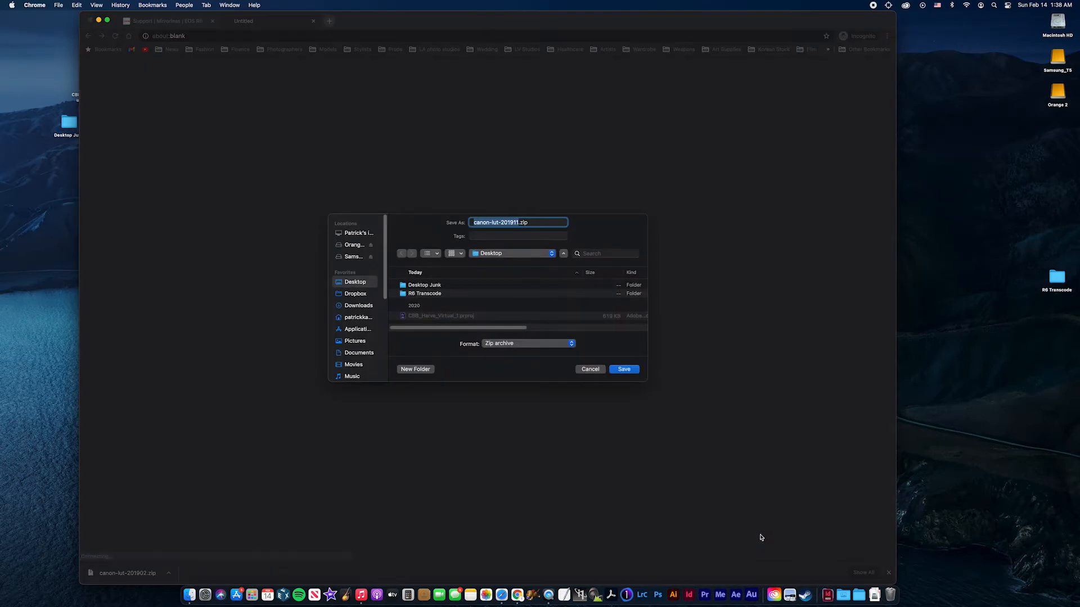
Save the archive to the Desktop and expand 3dlut and 33grid-3dlut to reveal full-to-full-range
click(622, 369)
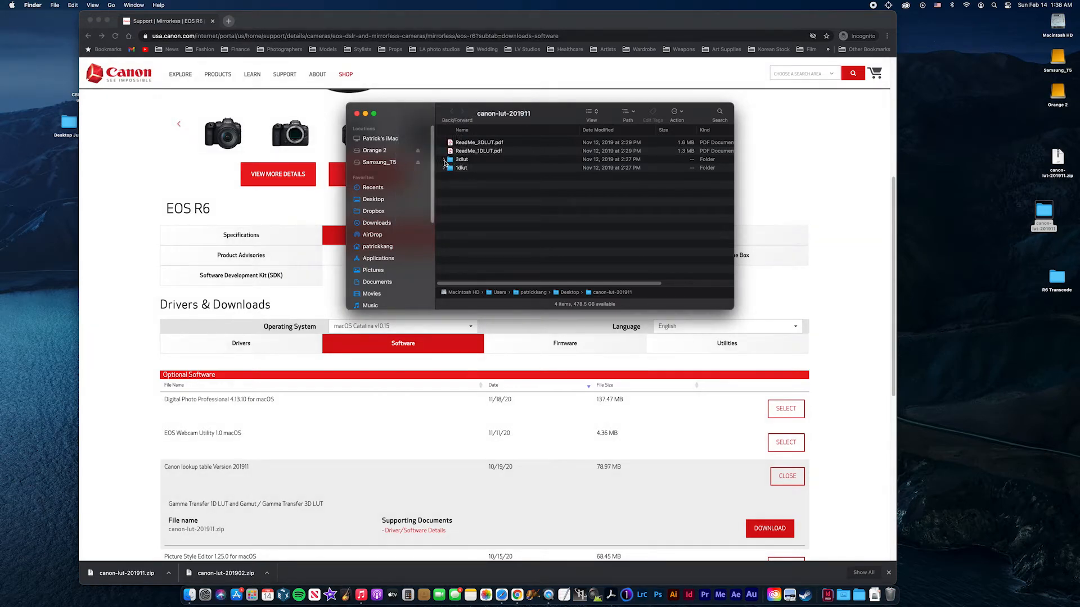
click(444, 159)
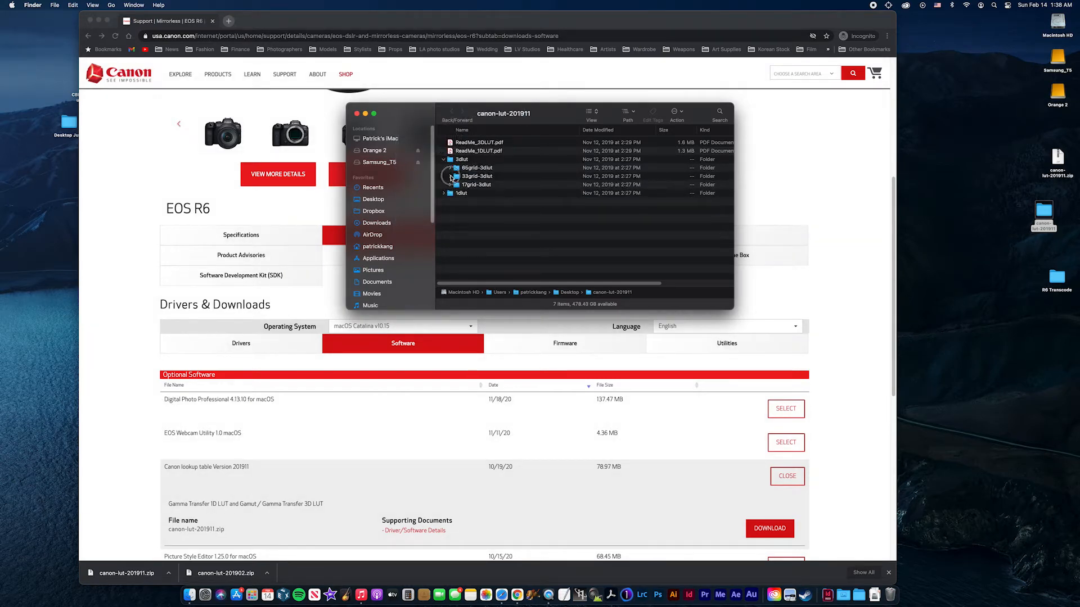
click(444, 176)
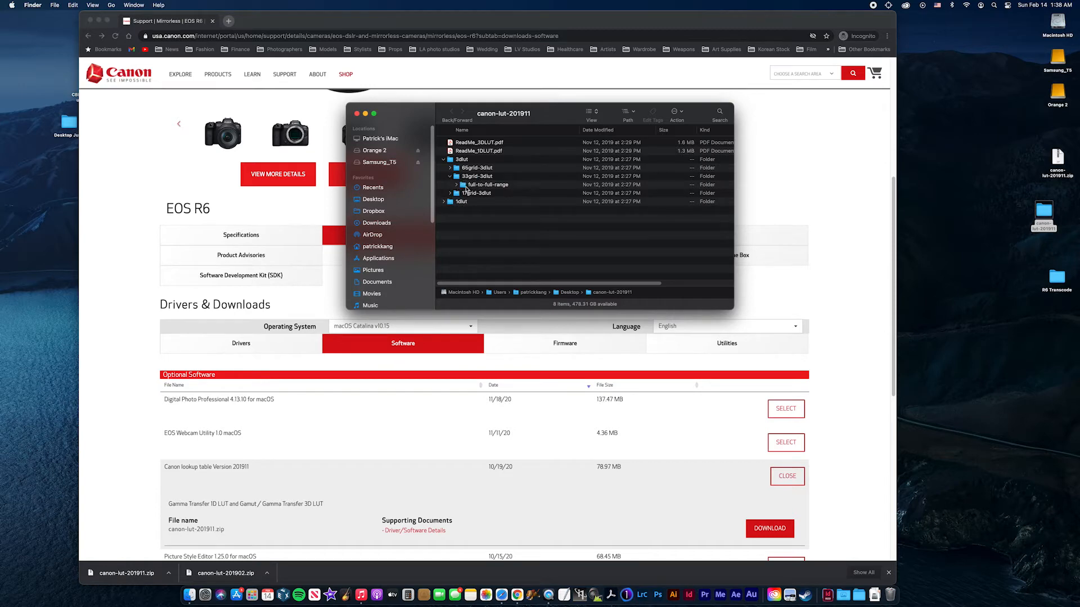
click(455, 183)
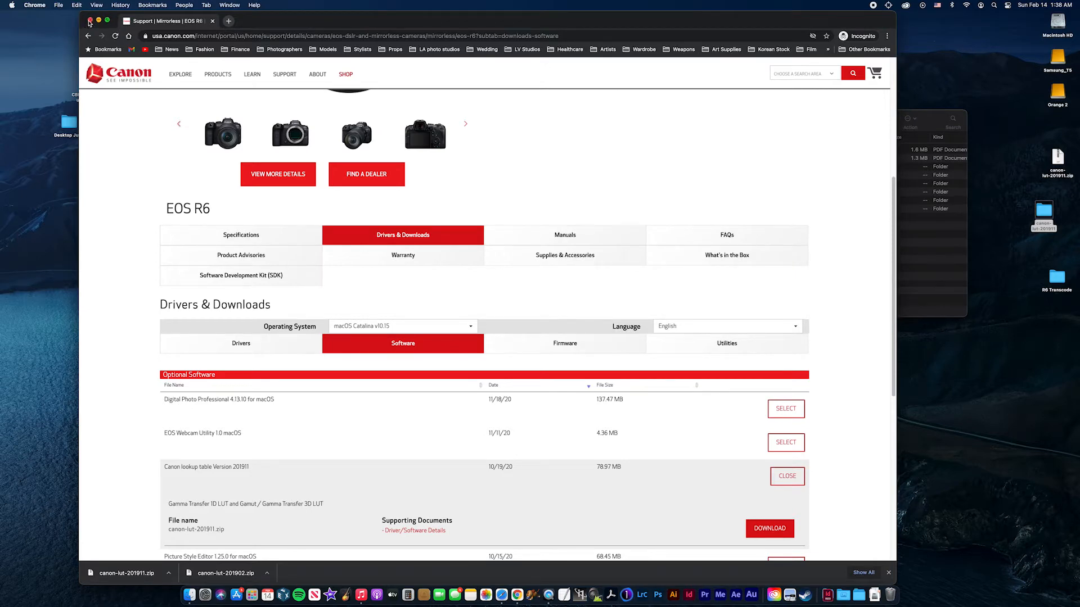
Browse Applications in a second Finder window and expand Adobe Premiere Pro 2020 to its app's options
click(88, 21)
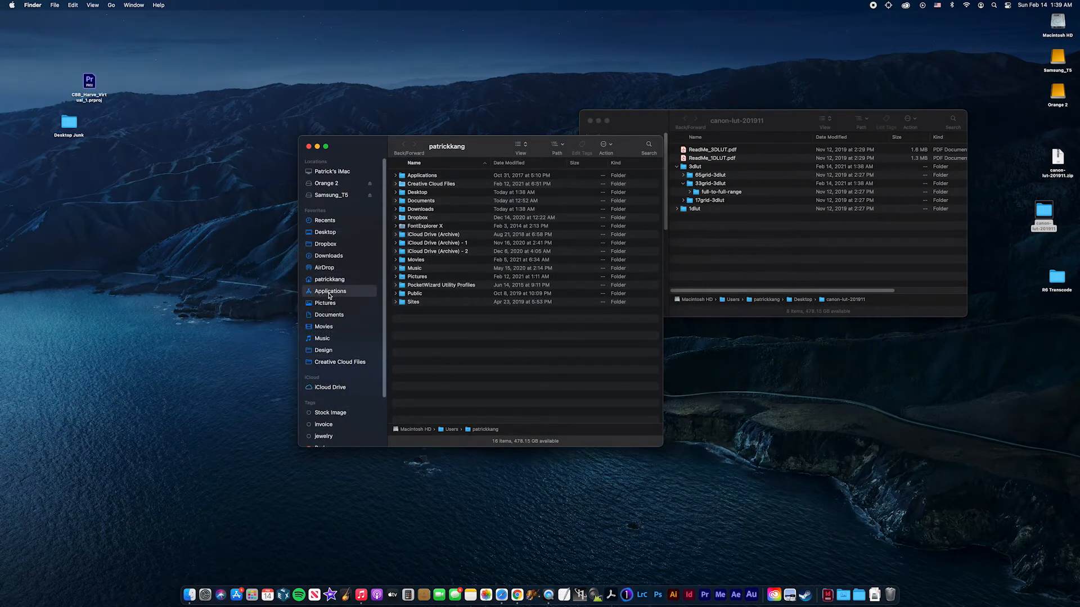
click(330, 290)
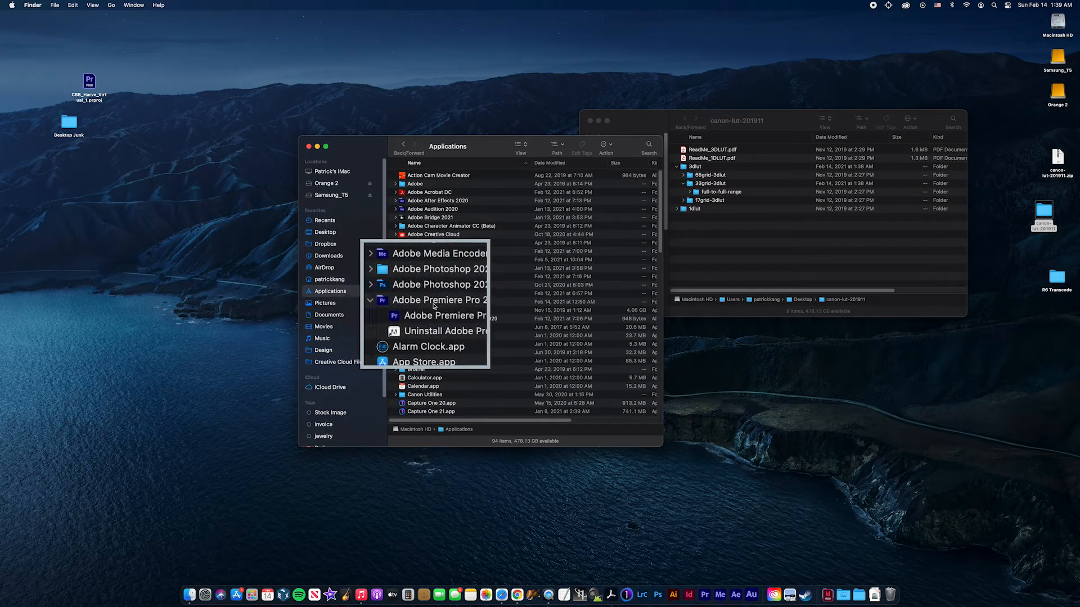
click(396, 302)
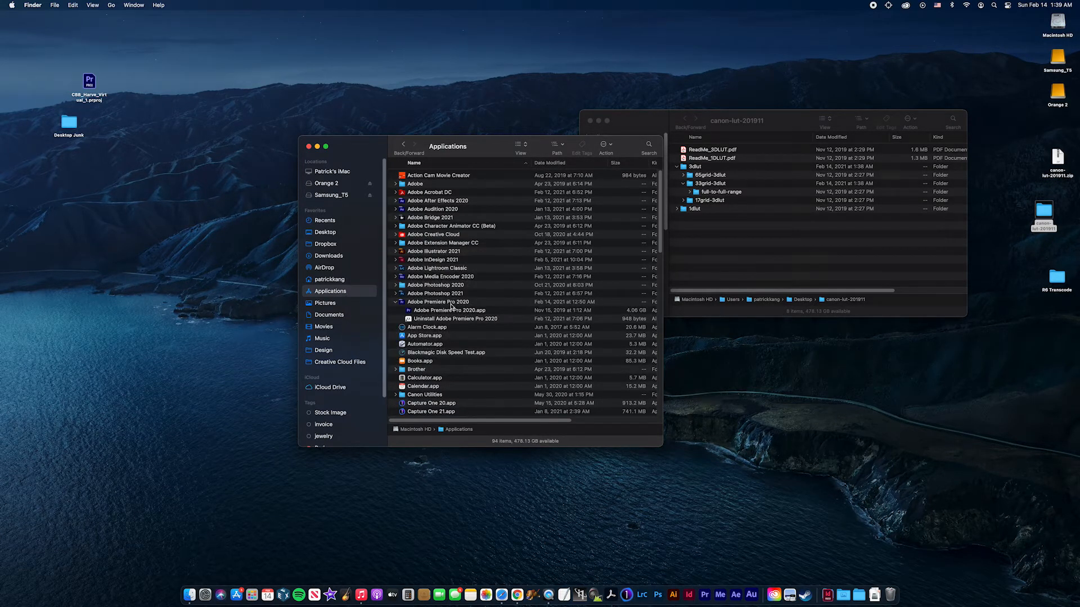
right_click(450, 310)
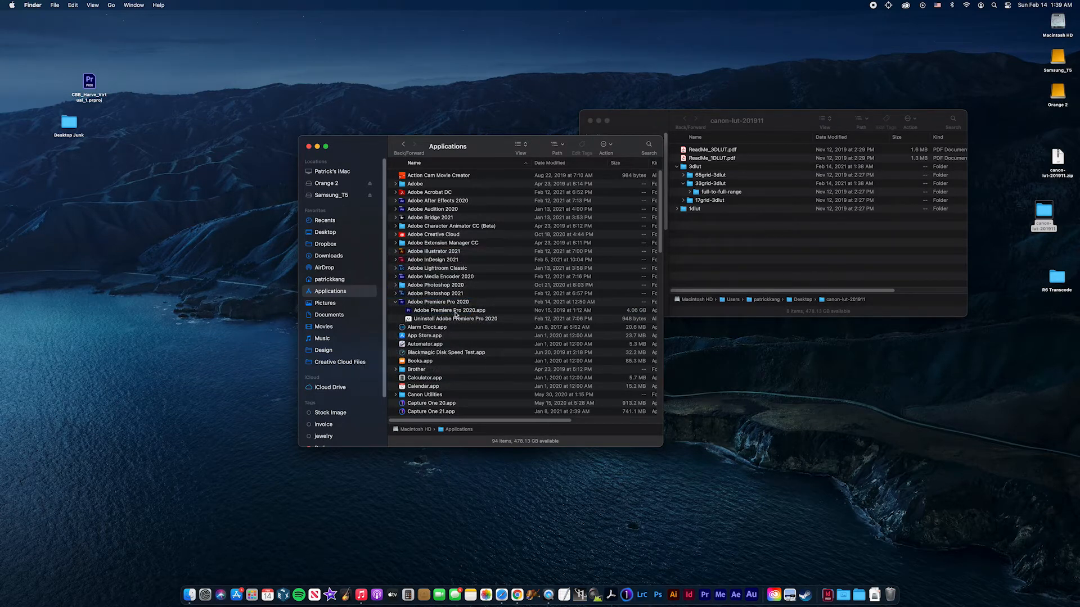
right_click(450, 310)
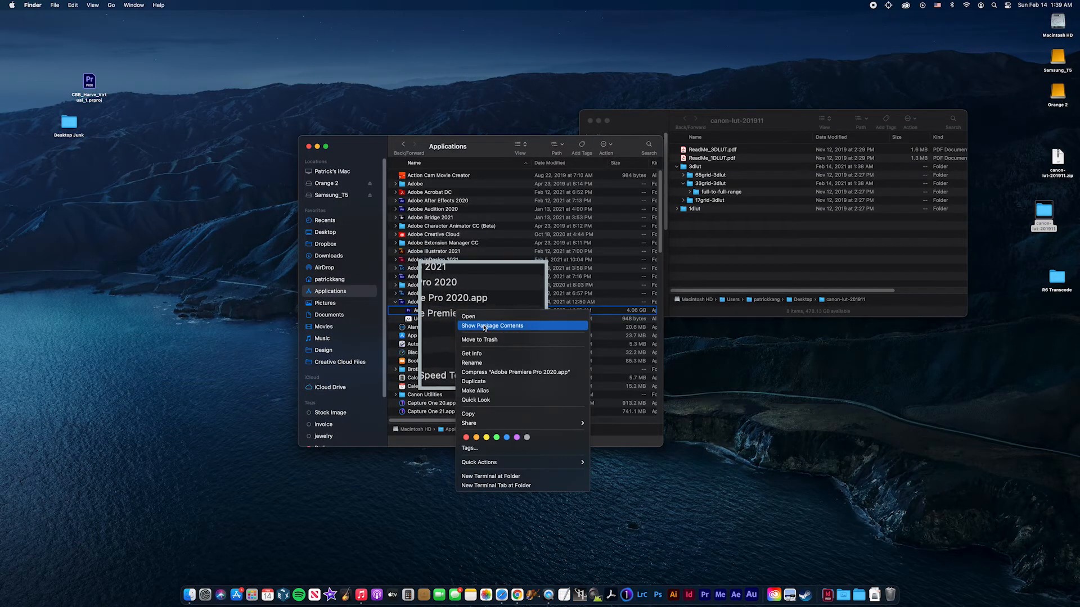
Show the Premiere Pro 2020 package contents down to the Lumetri LUTs folders
click(493, 325)
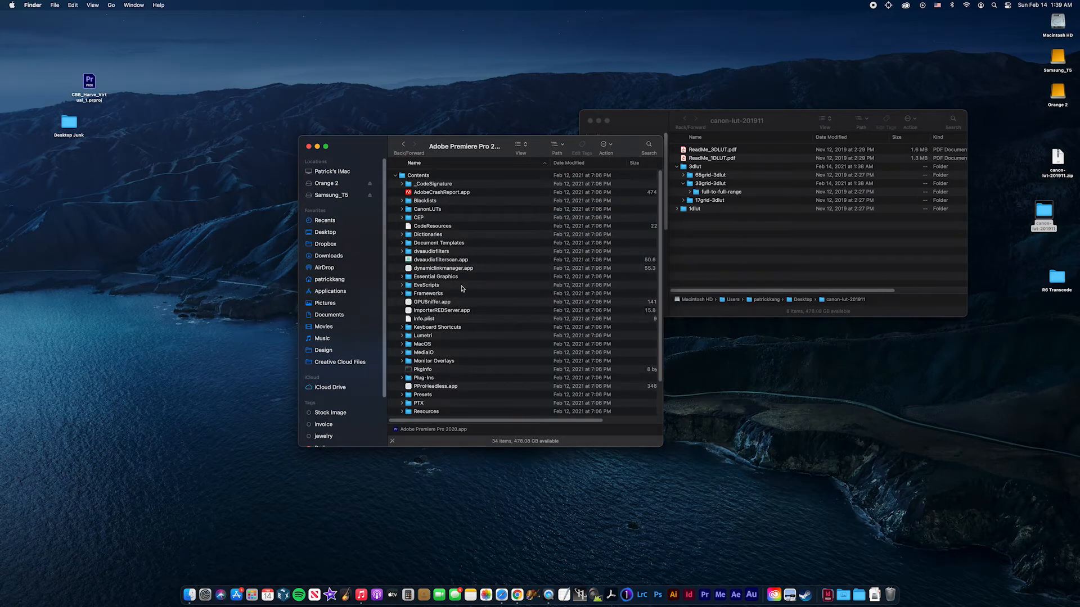
scroll(down, 3)
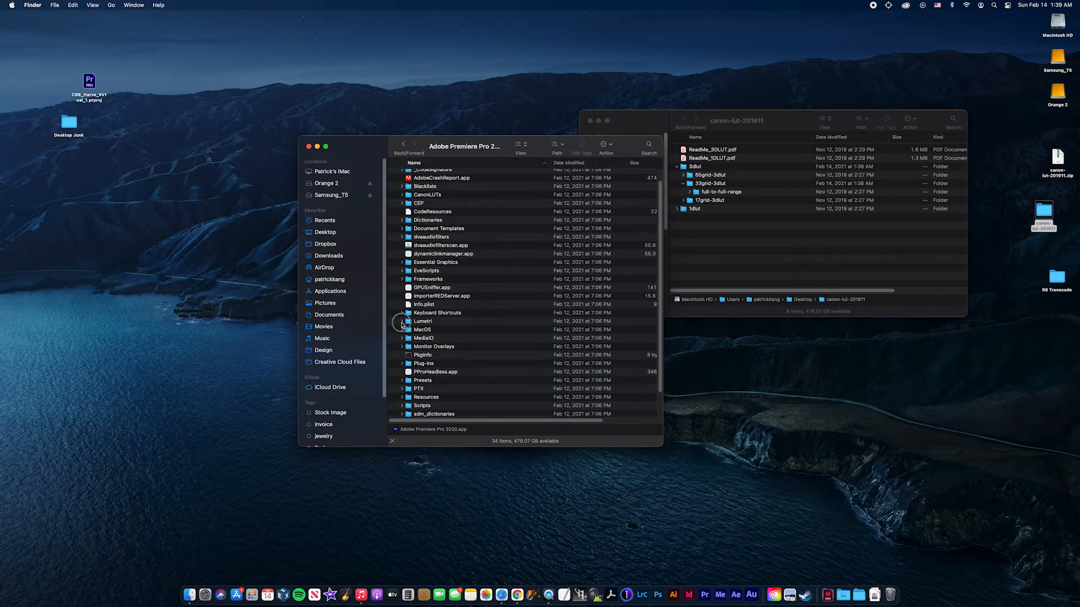
click(403, 321)
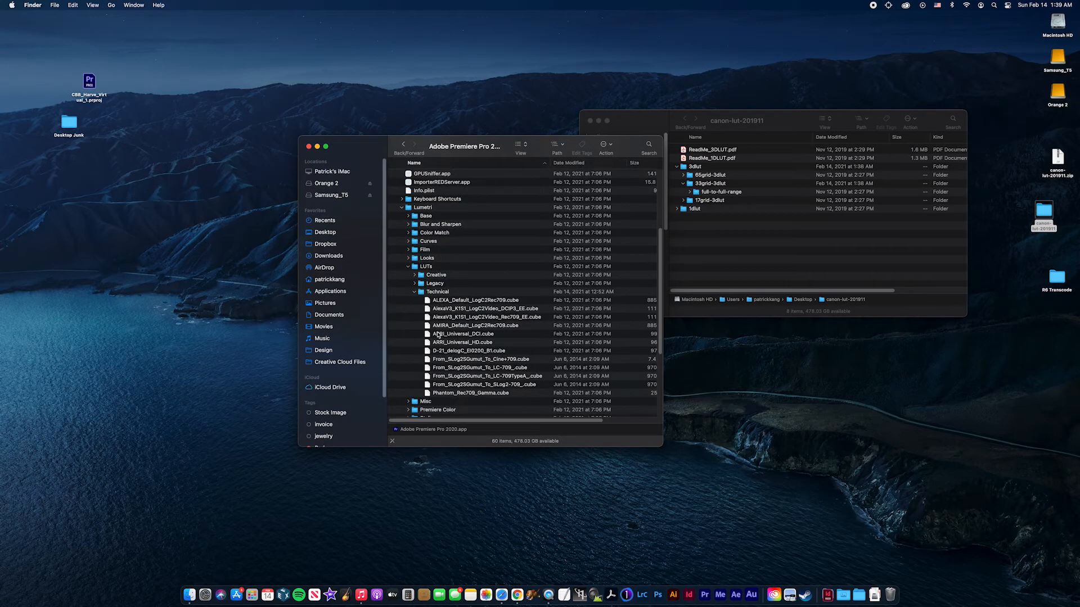
Move the Canon 33grid-3dlut folder into the Technical LUTs folder
click(436, 291)
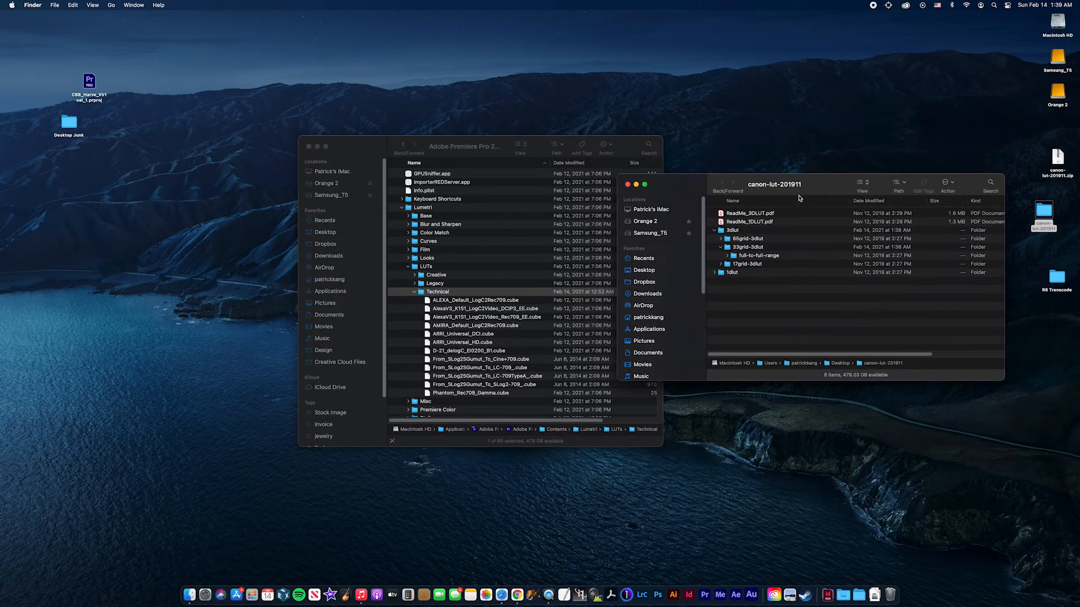
click(757, 255)
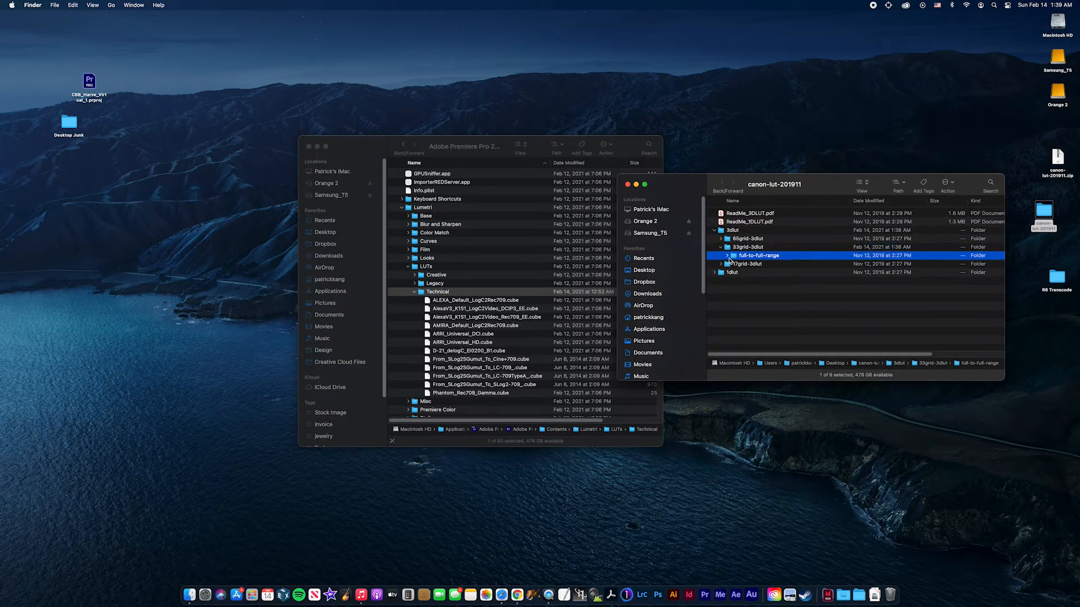
click(747, 246)
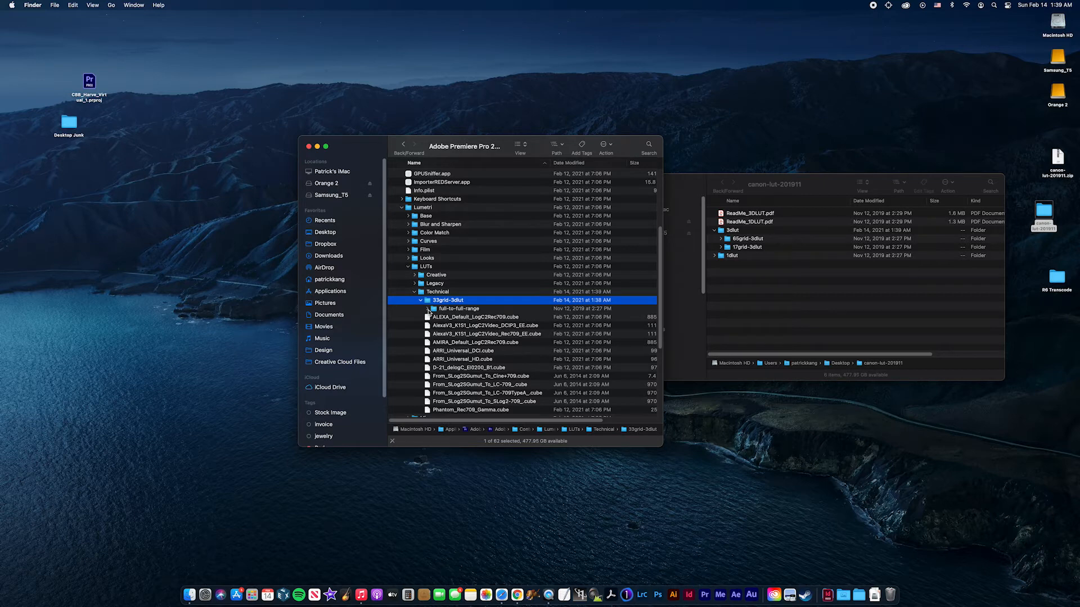
Tidy the package view back to its top level and switch to Premiere Pro
click(425, 309)
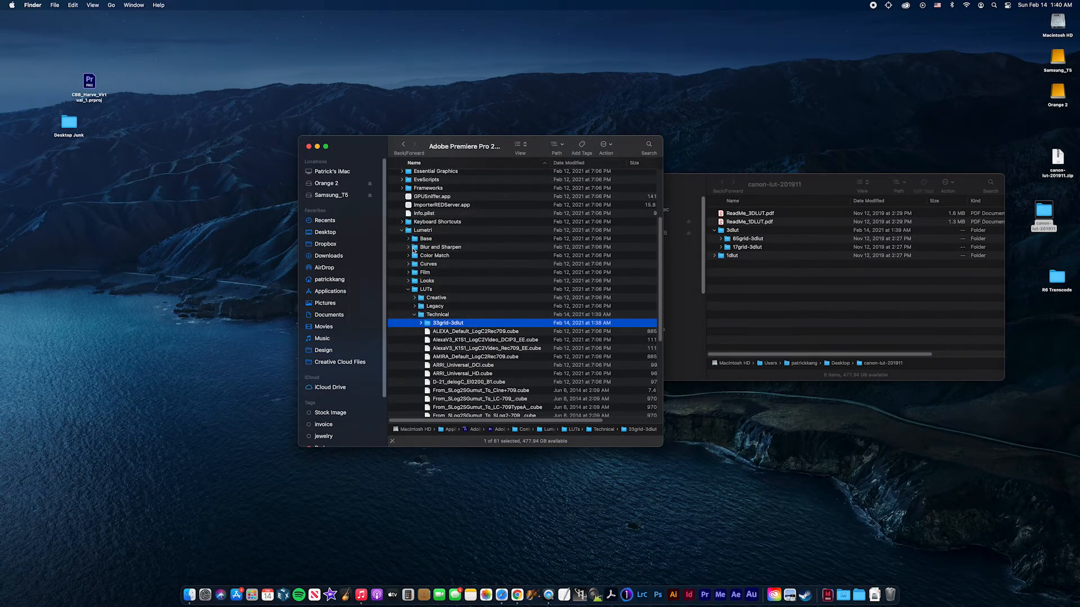
click(403, 145)
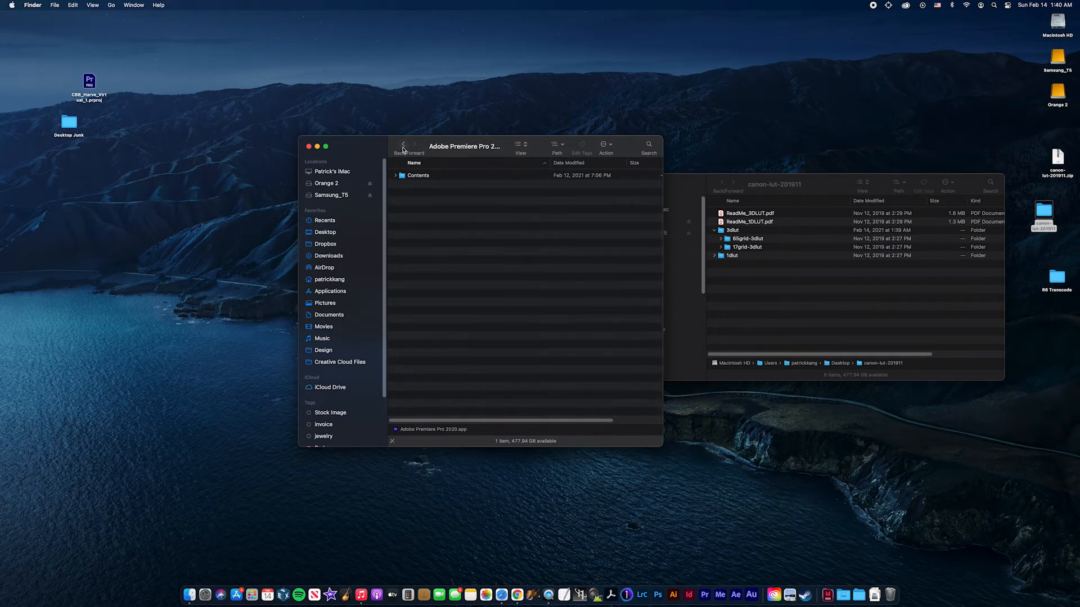
mouse_move(728, 594)
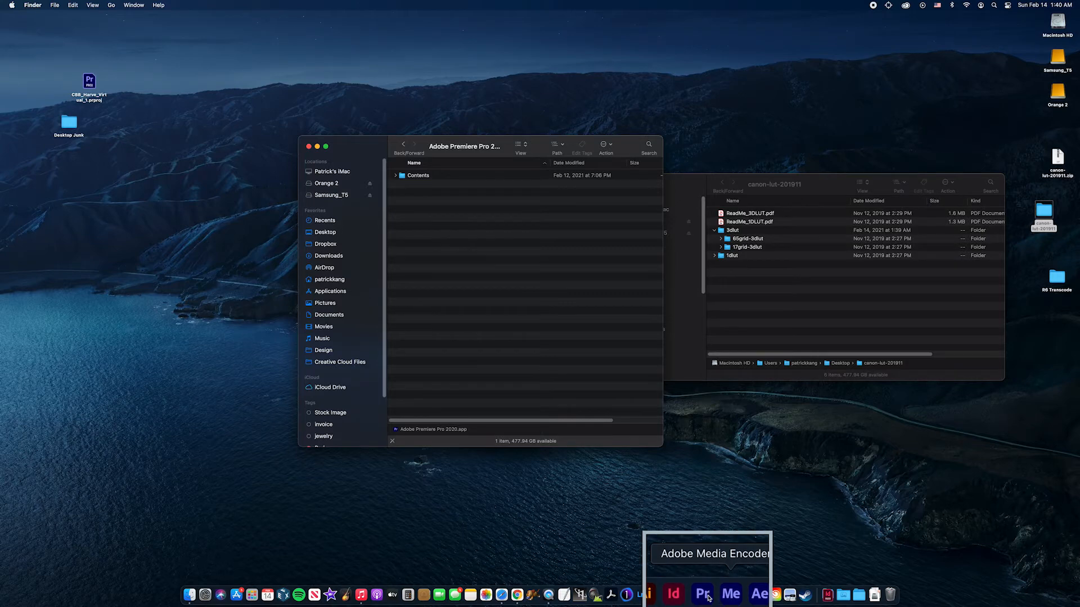
mouse_move(704, 594)
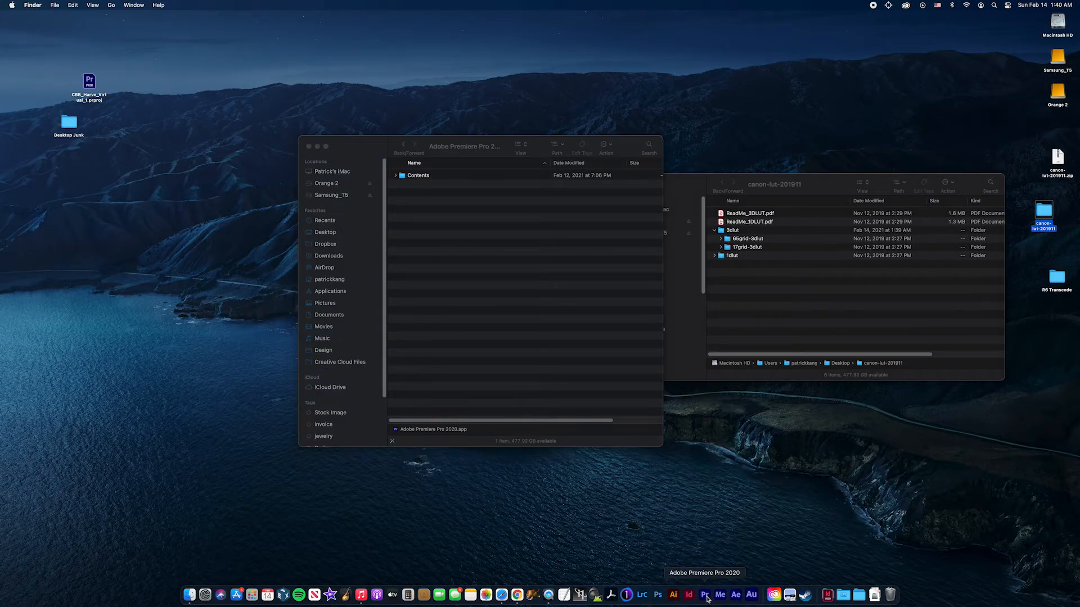
click(705, 594)
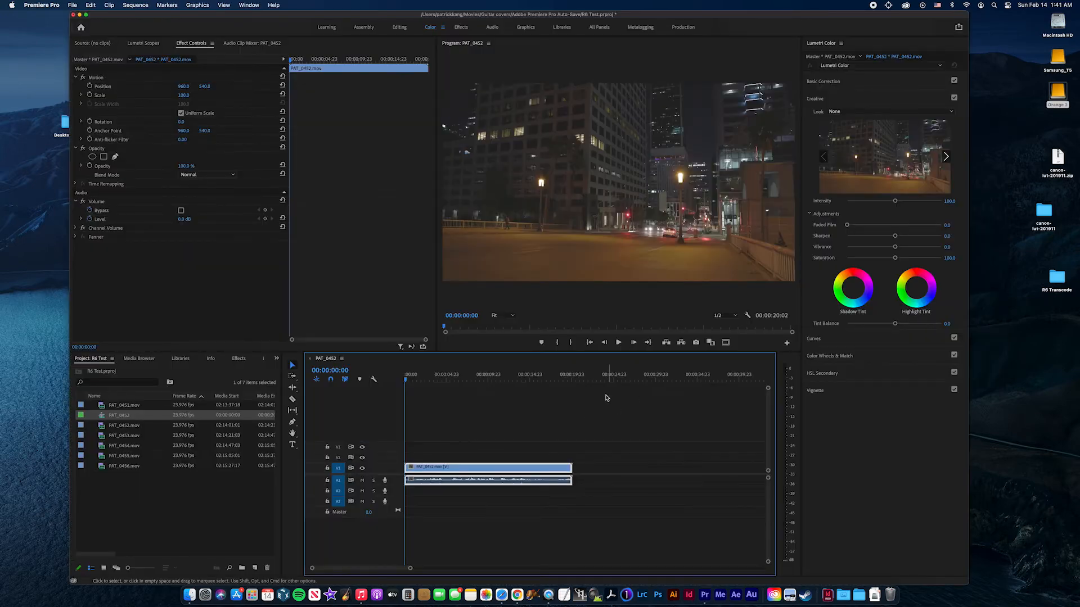
Check the clip's Basic Correction shows no input LUT, collapse it, and bring up New Item choices
click(618, 342)
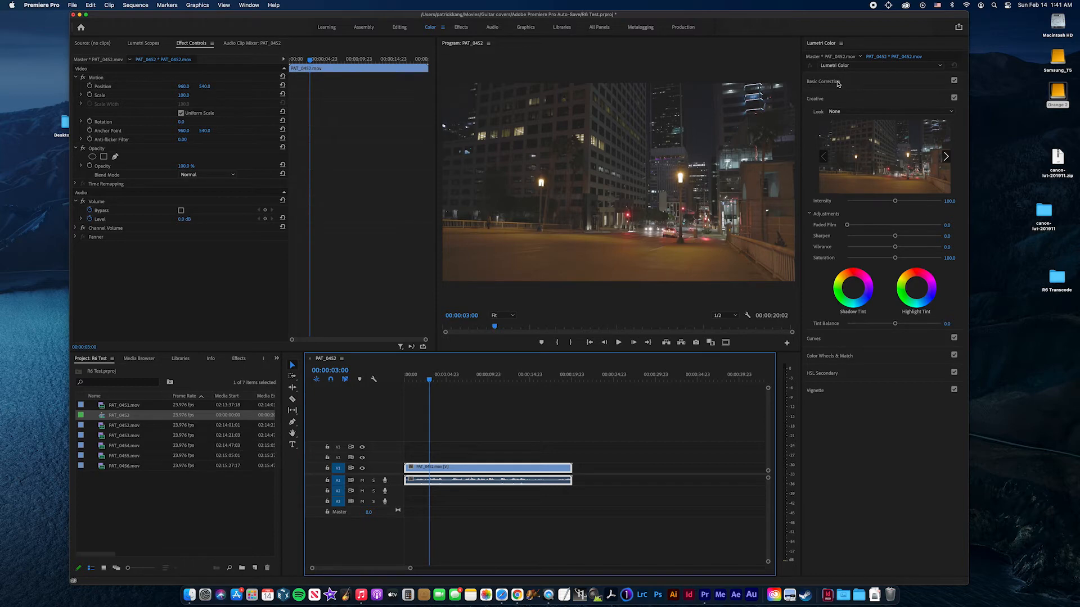
click(823, 81)
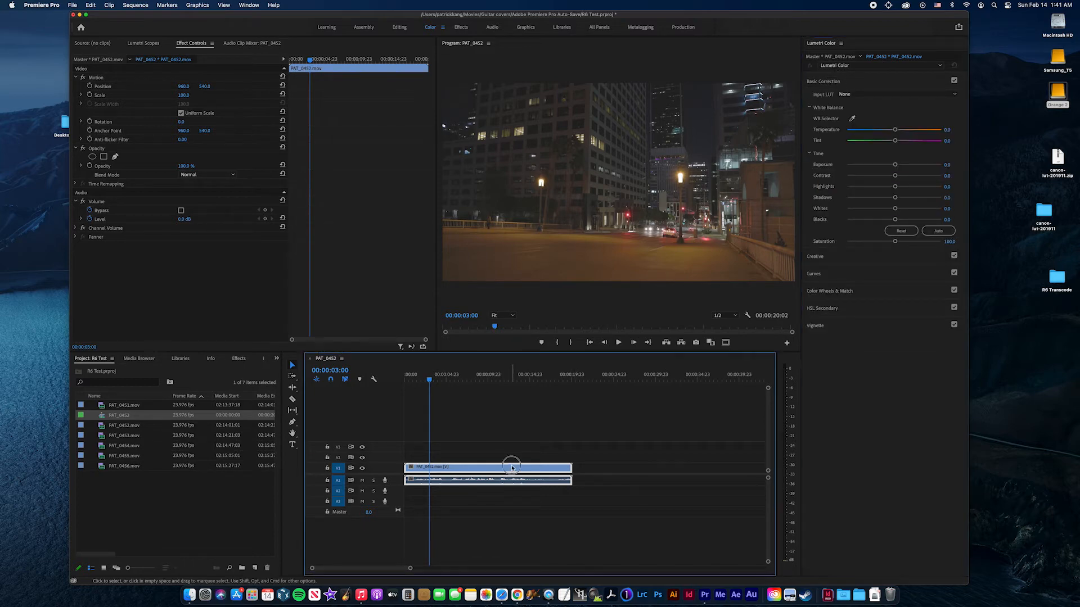
mouse_move(492, 458)
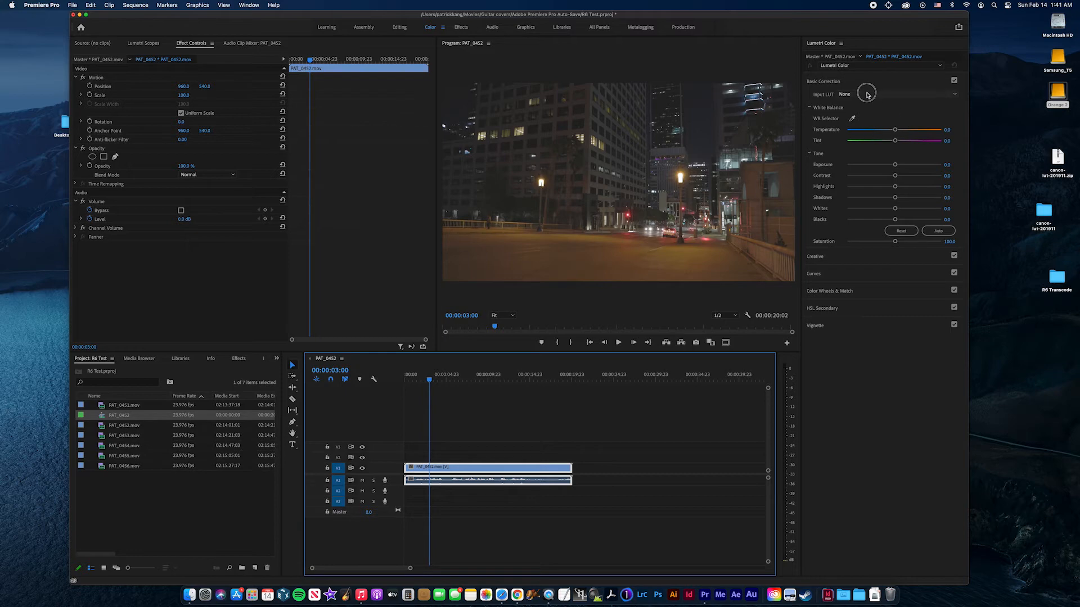
click(823, 80)
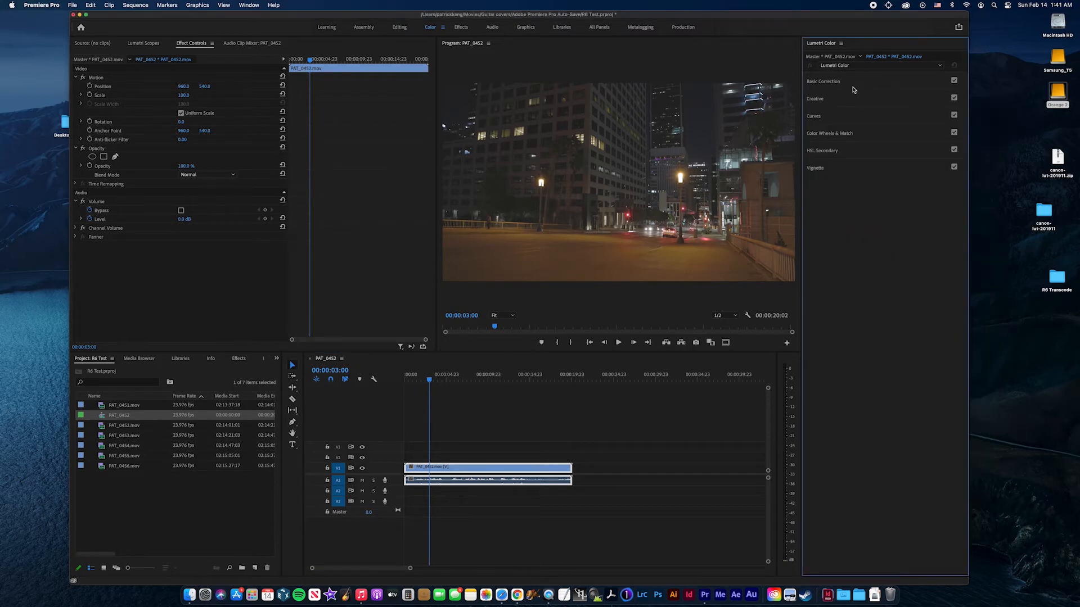
click(216, 567)
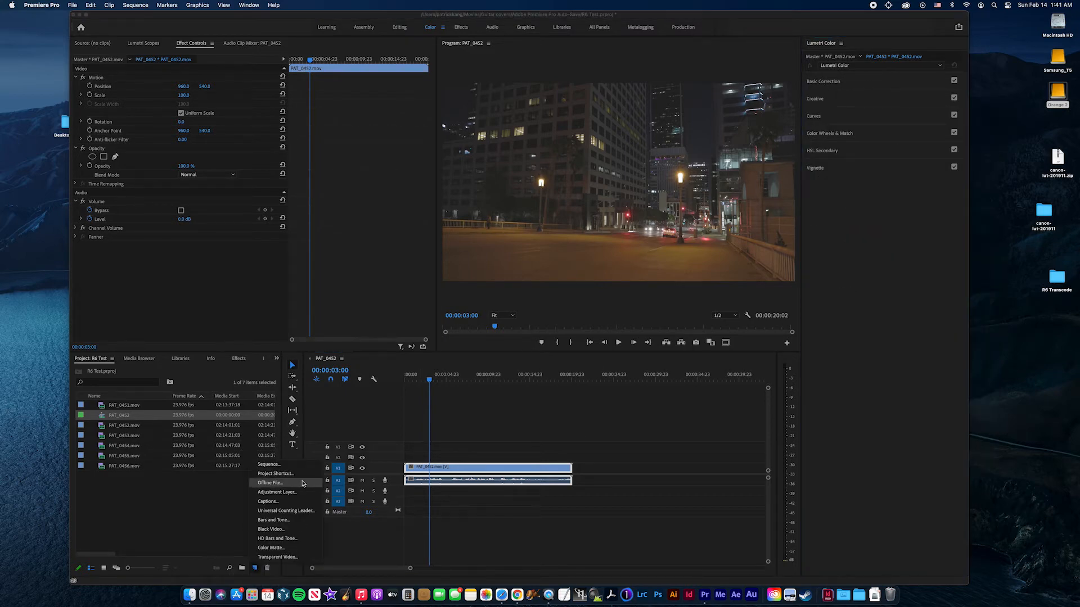
Create a 1920×1080 adjustment layer and place it on V2 above the night clip
click(274, 492)
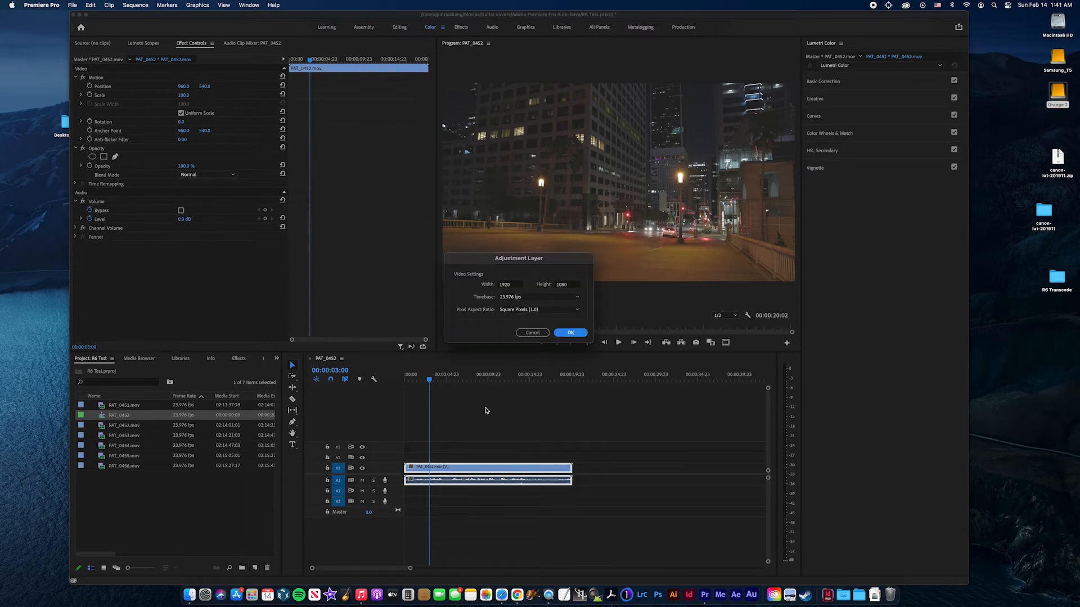
click(571, 332)
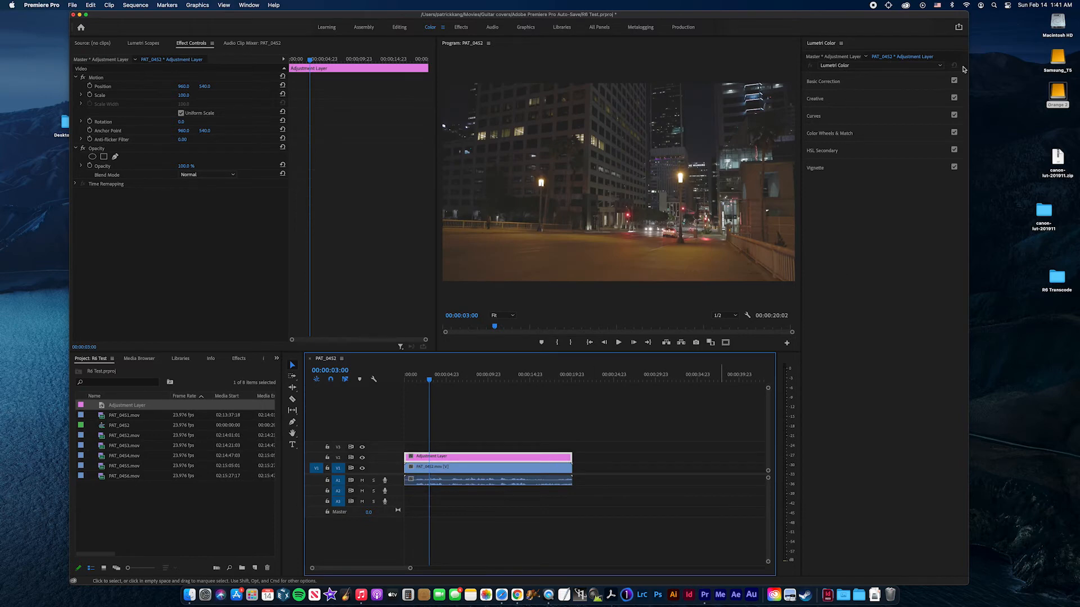
click(823, 81)
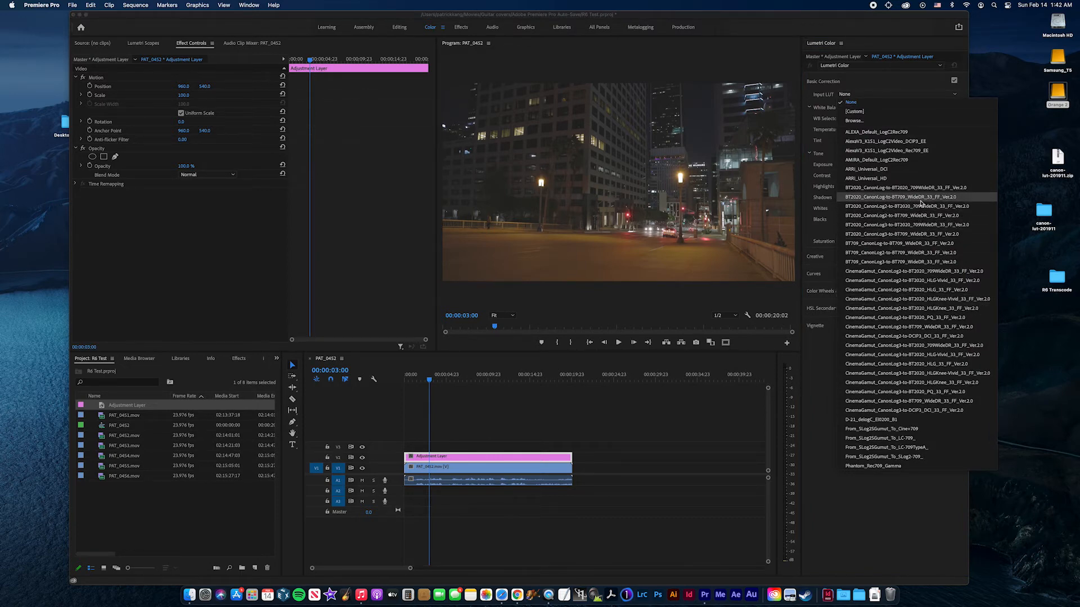
mouse_move(898, 252)
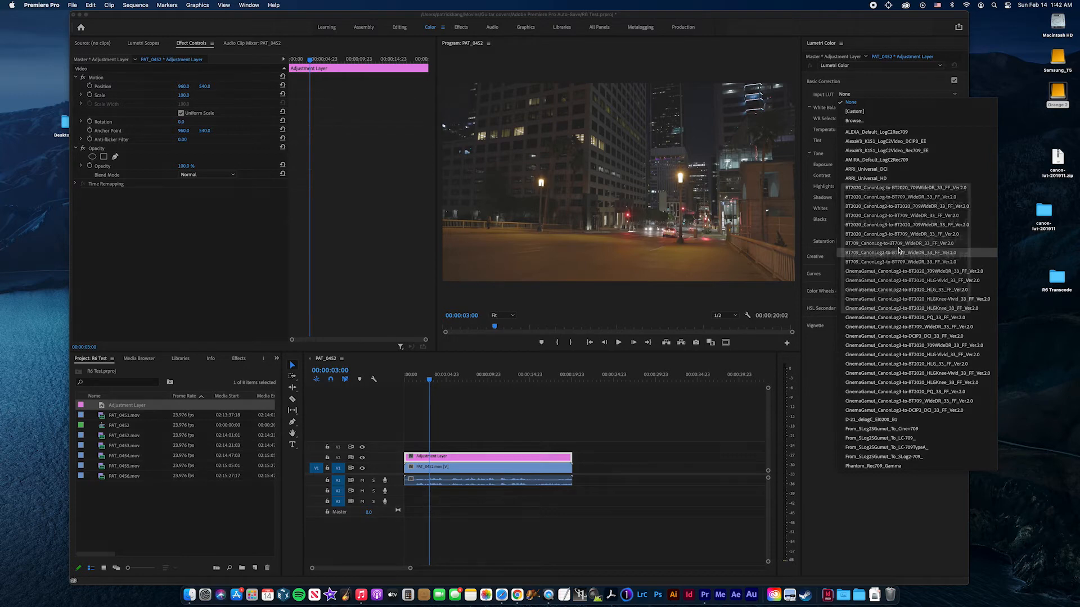
mouse_move(895, 243)
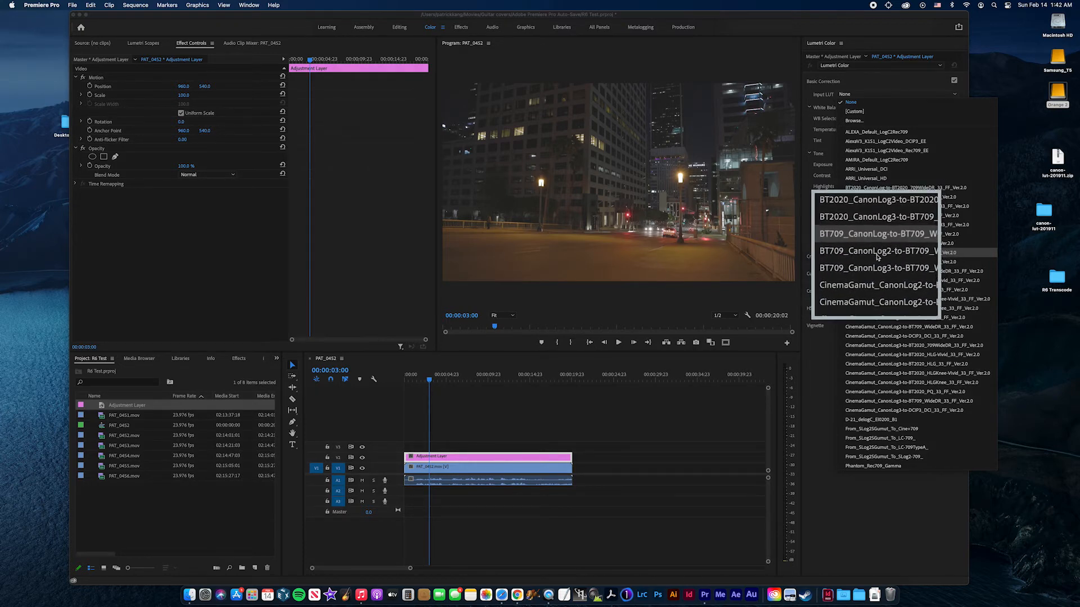
Choose BT709_CanonLog-to-BT709_WideDR_33_FF_Ver.2.0 as the adjustment layer's input LUT
scroll(up, 3)
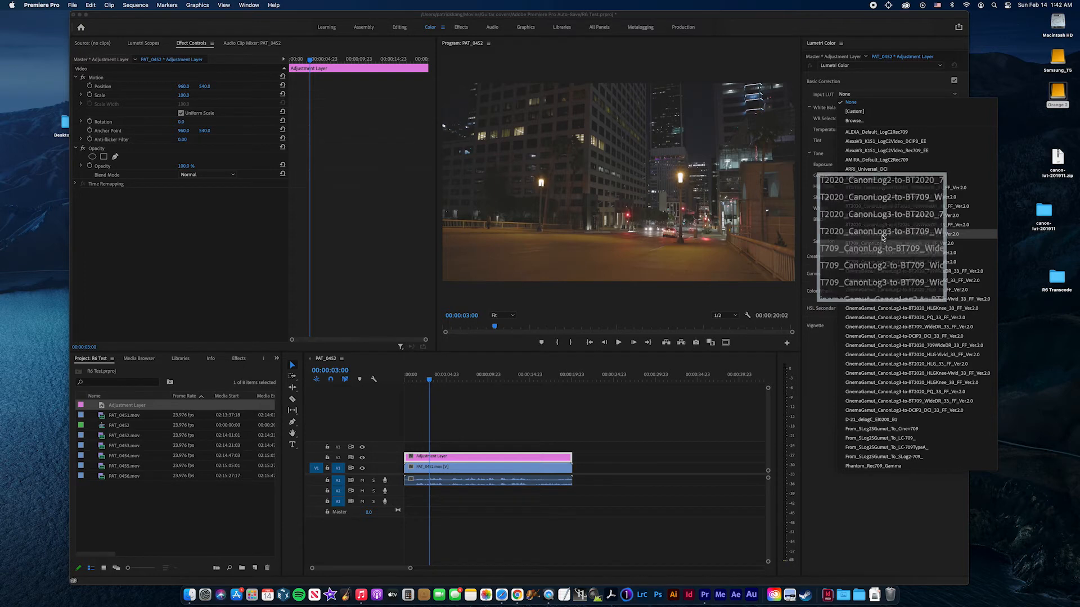
scroll(up, 3)
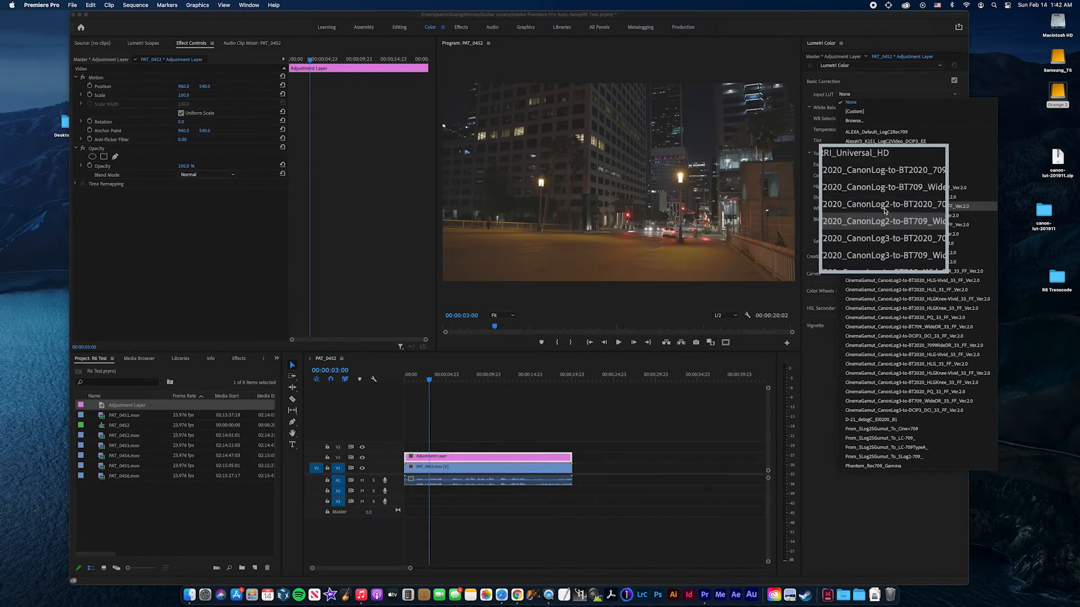
scroll(up, 3)
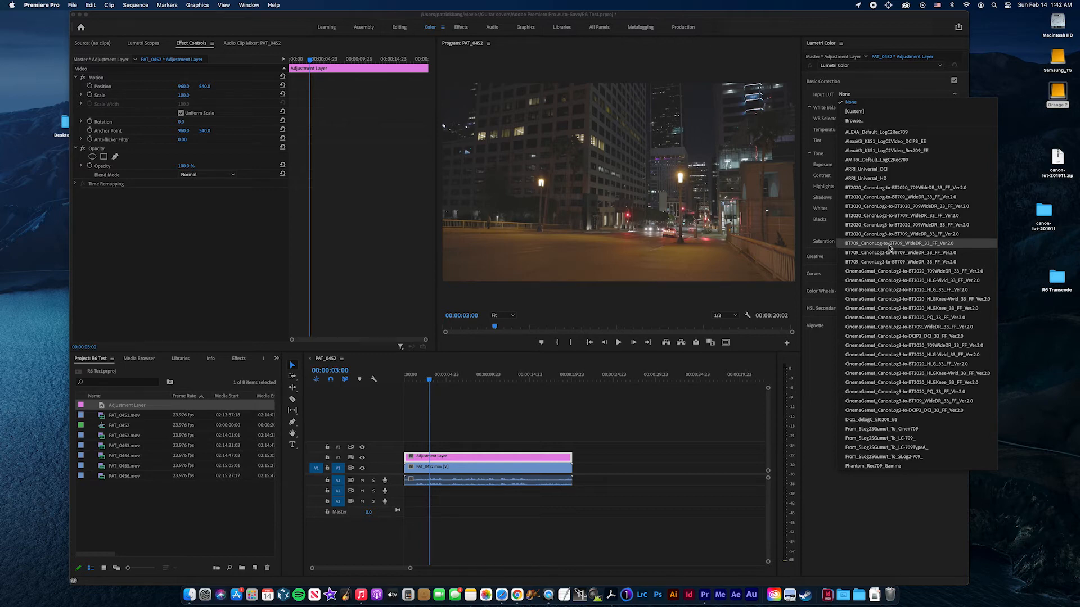
mouse_move(895, 252)
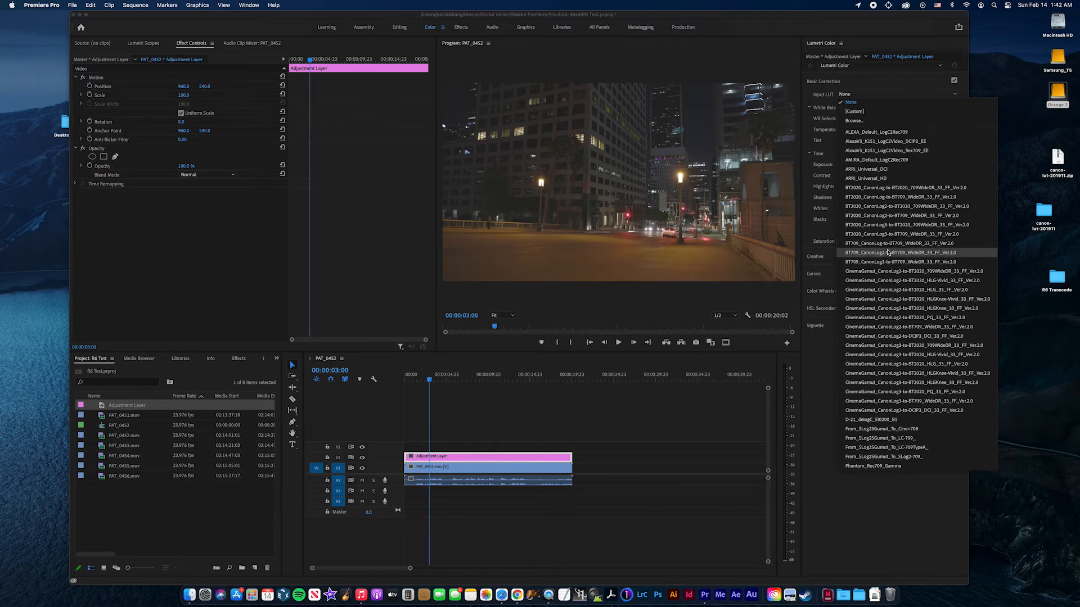
mouse_move(895, 243)
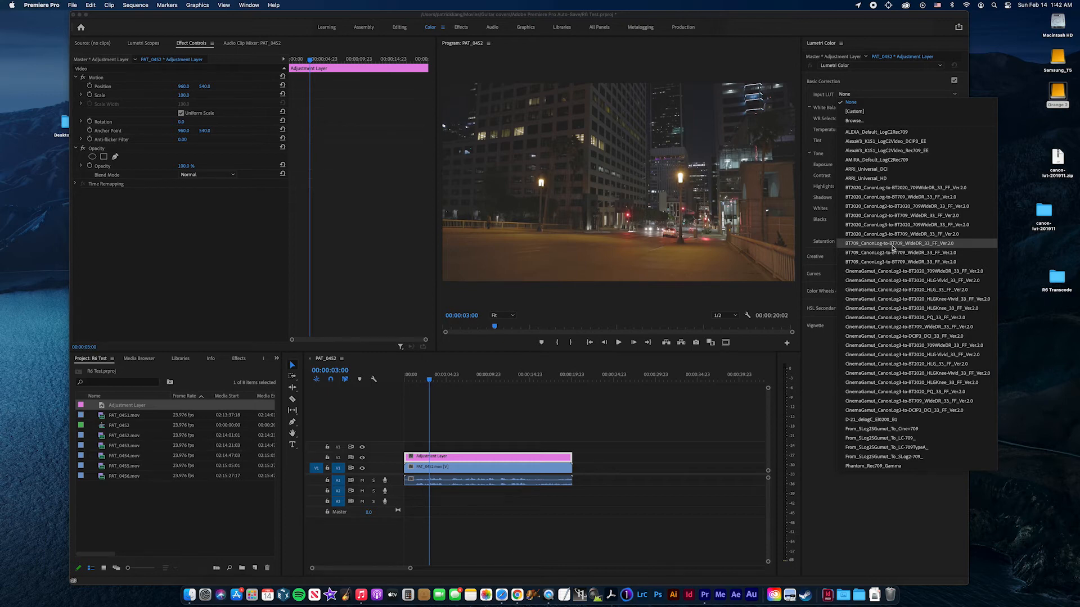
mouse_move(925, 252)
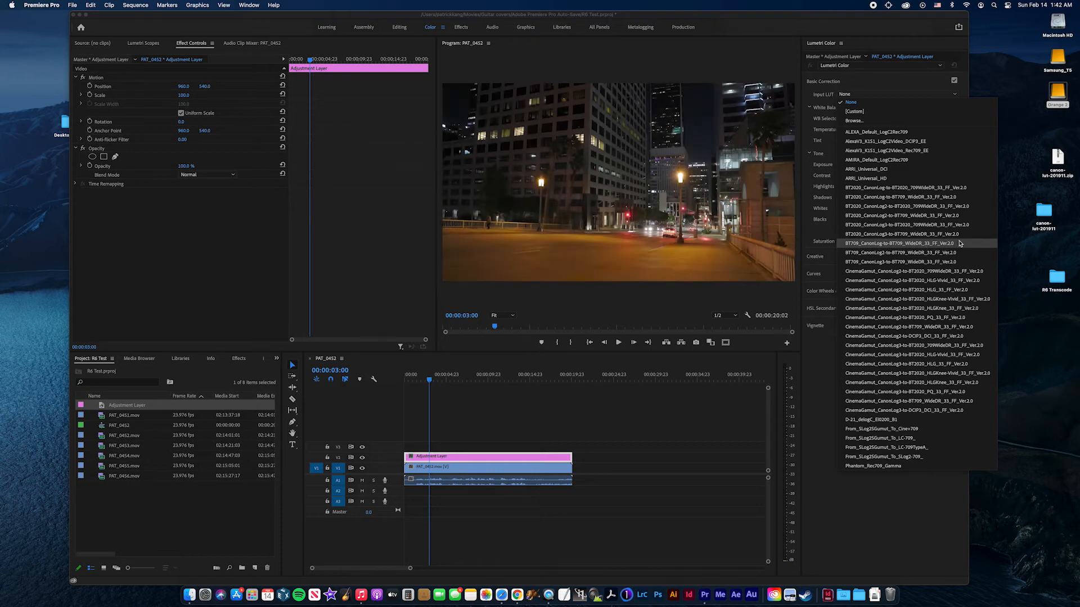
click(898, 242)
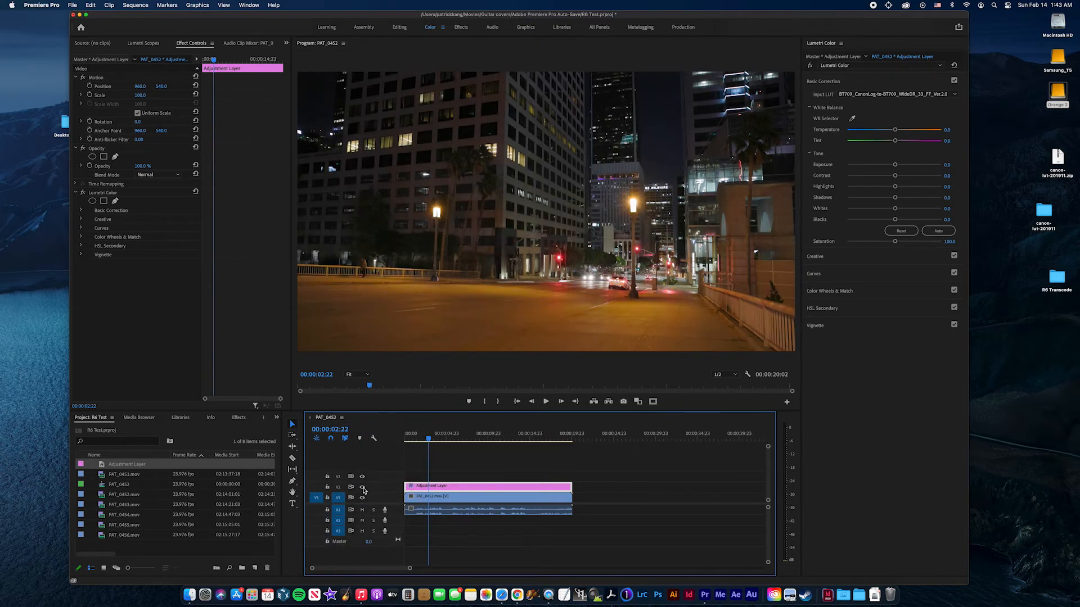
Toggle the LUT layer at 00:00:03:22 to compare the night footage before and after
click(142, 43)
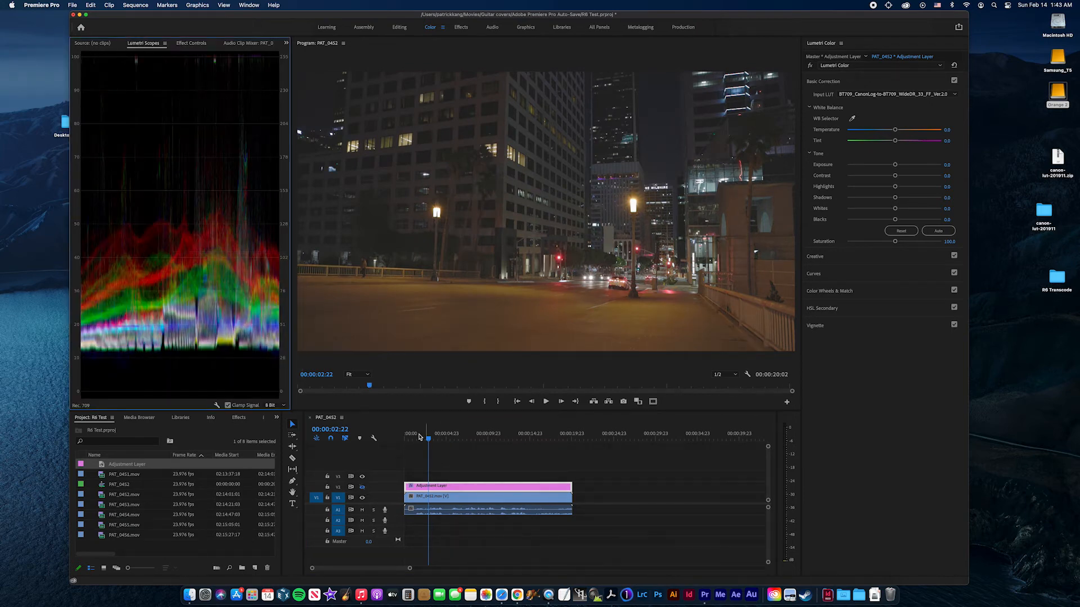
click(437, 439)
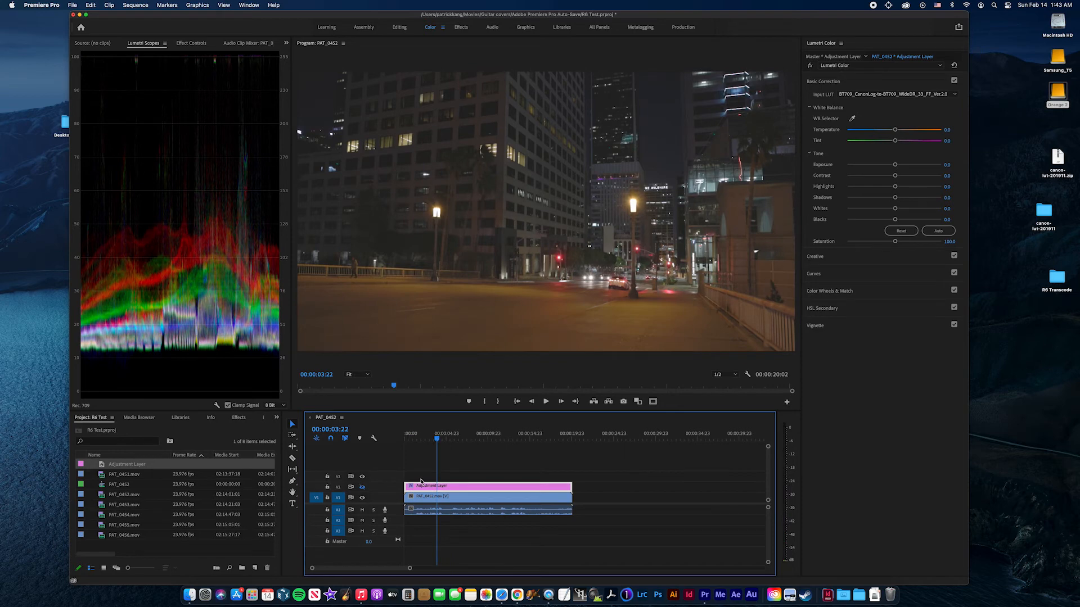
click(361, 487)
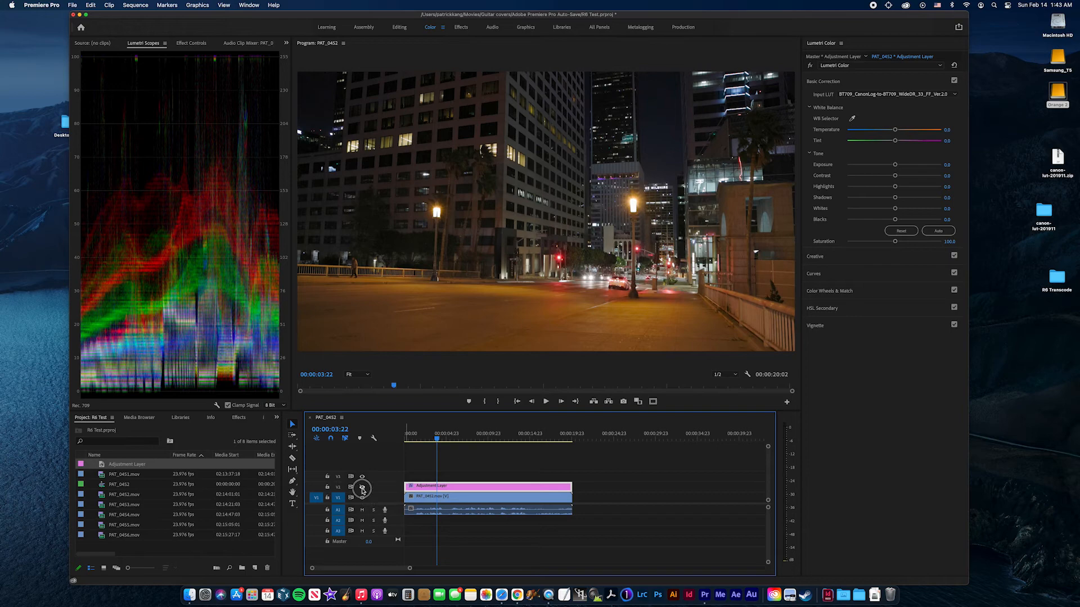
click(510, 435)
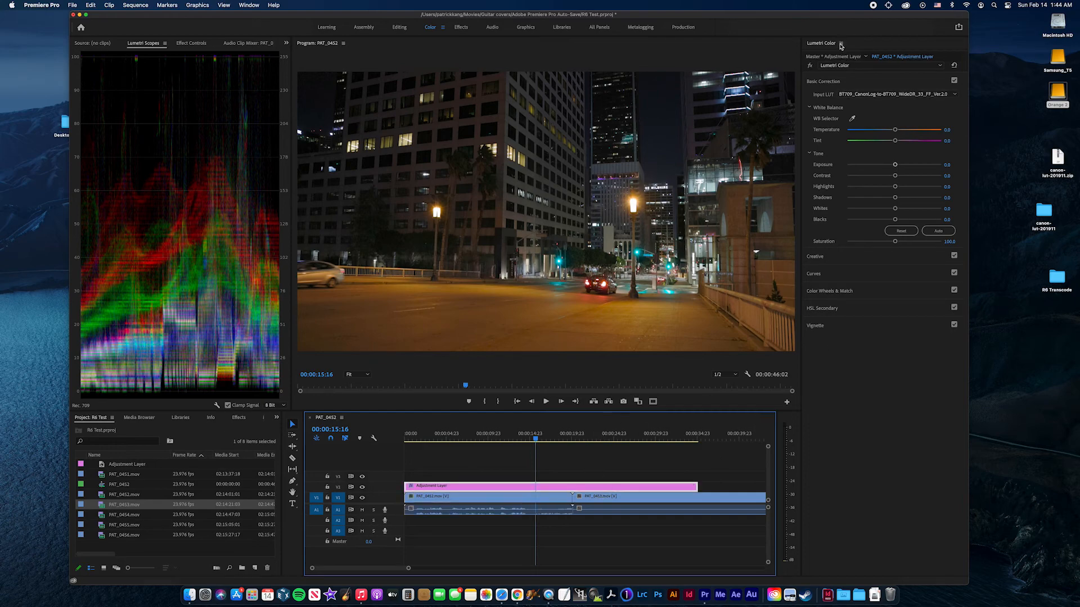
Confirm the BT709 CanonLog-to-709 WideDR LUT in the Input LUT list and review the second clip graded
click(954, 94)
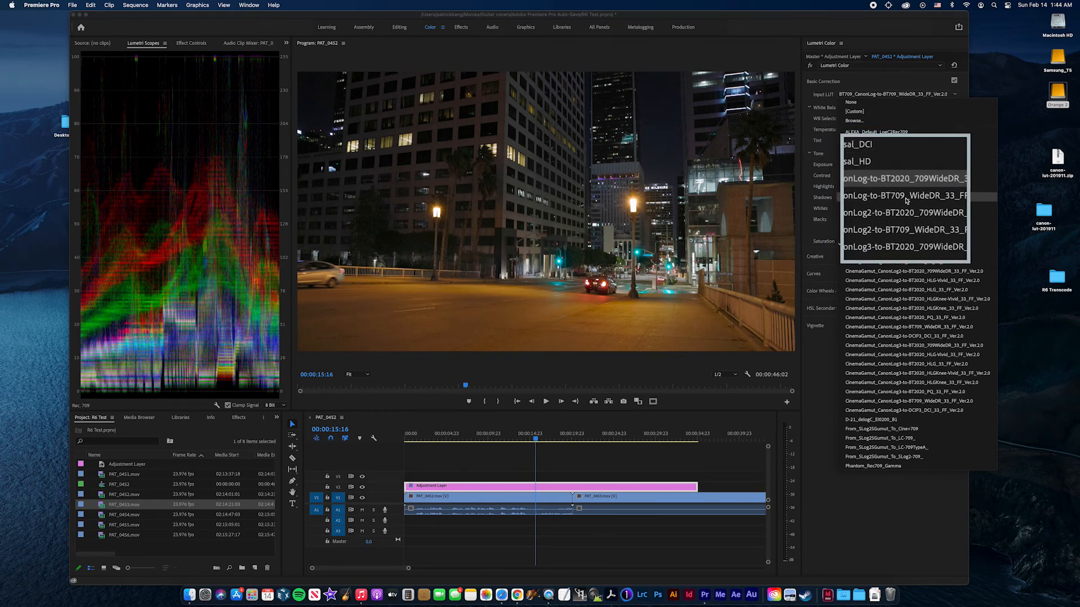
scroll(up, 3)
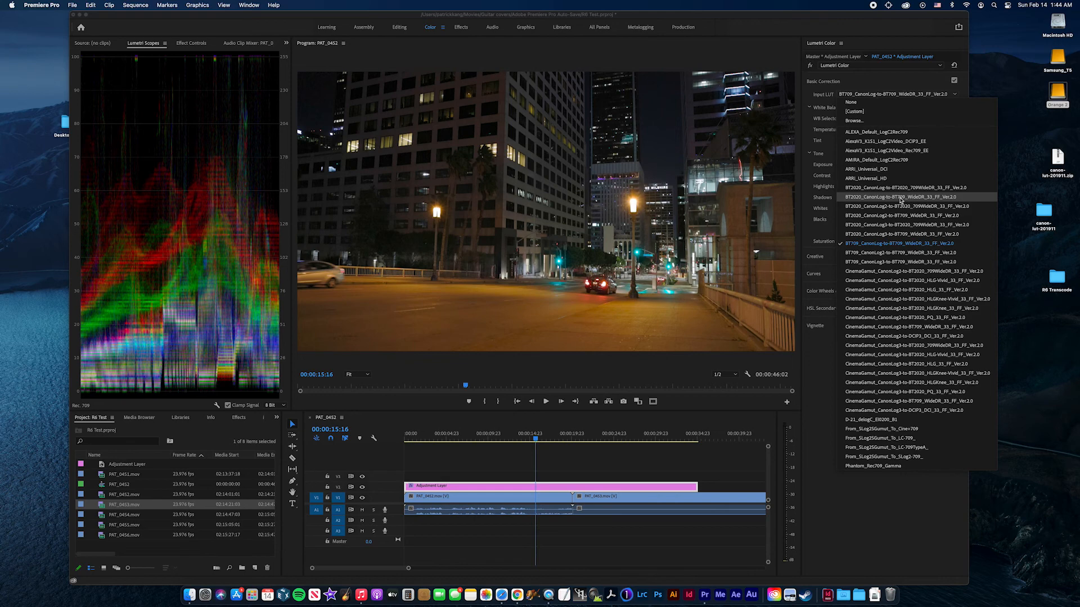
mouse_move(854, 201)
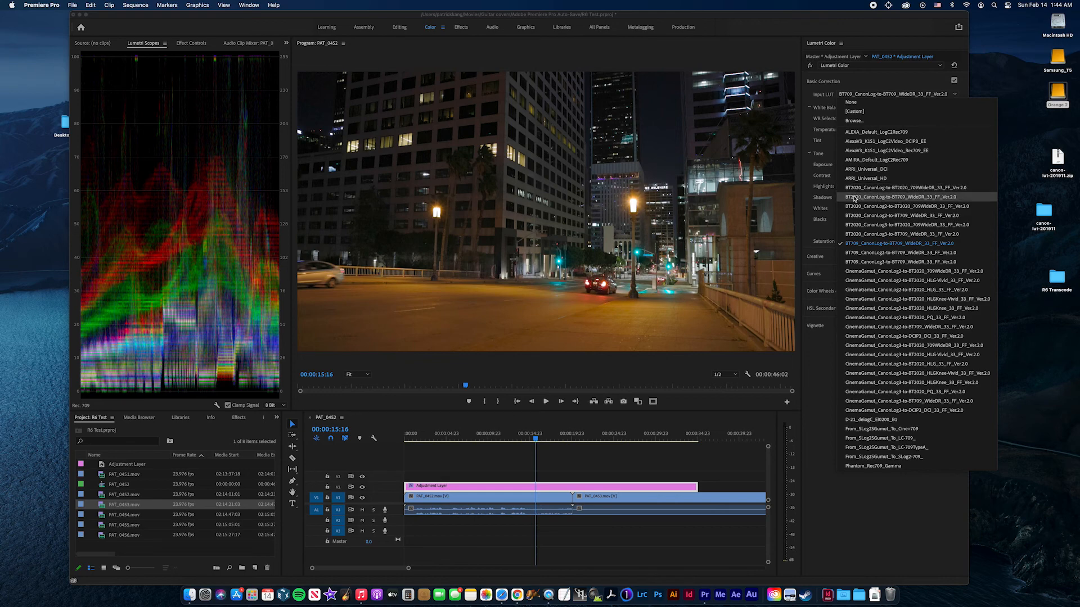
mouse_move(857, 201)
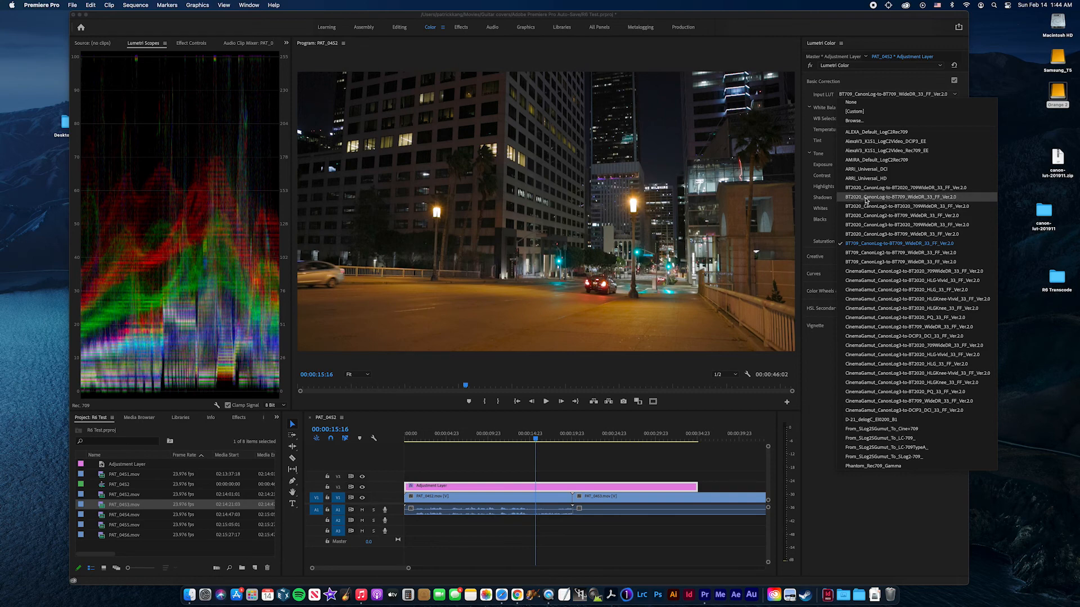
mouse_move(860, 200)
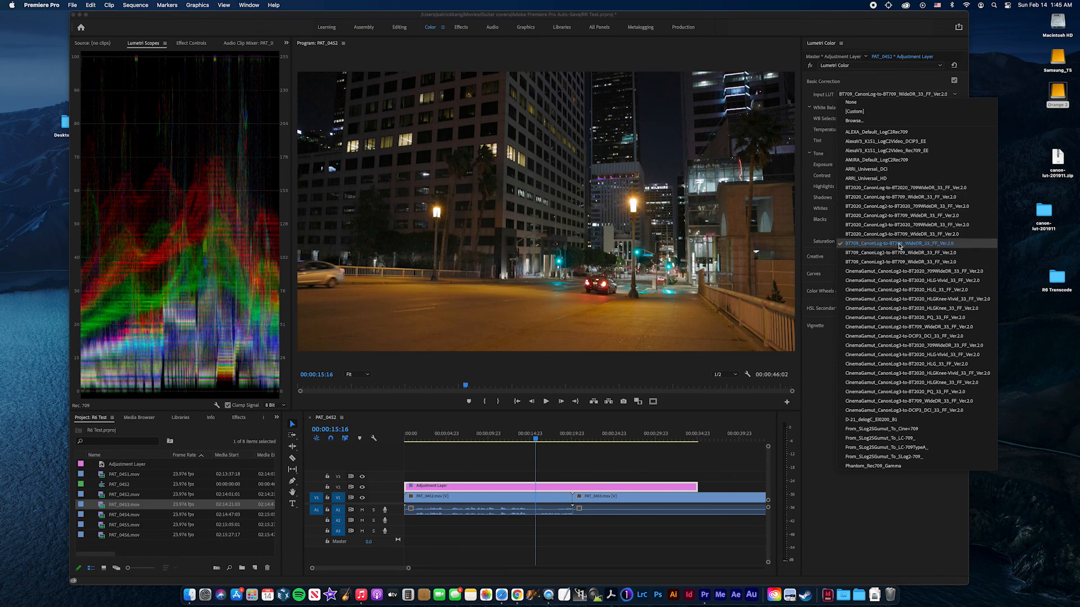
mouse_move(901, 252)
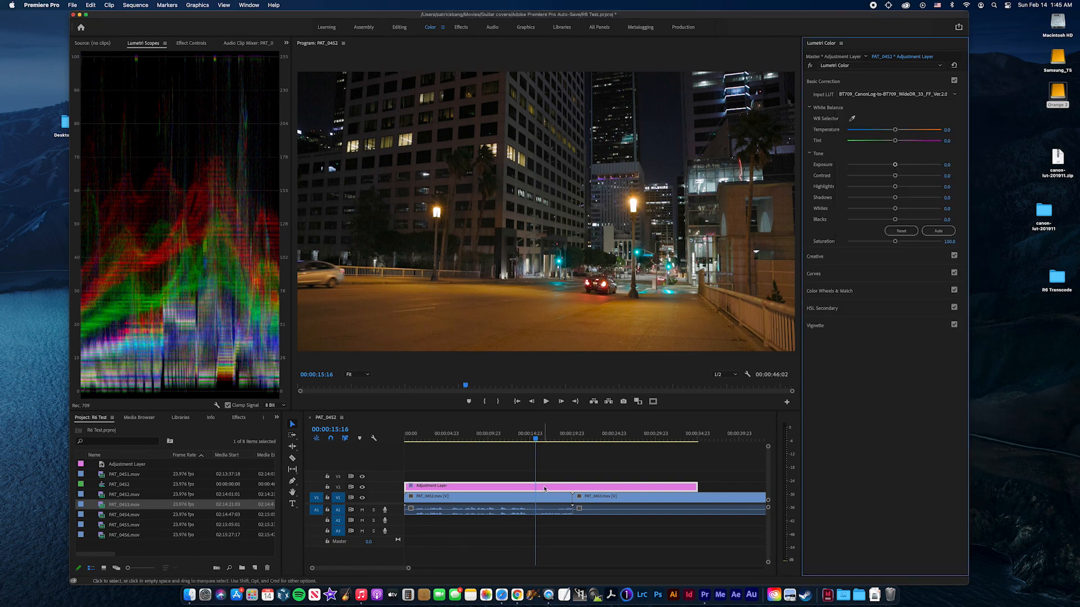
click(578, 434)
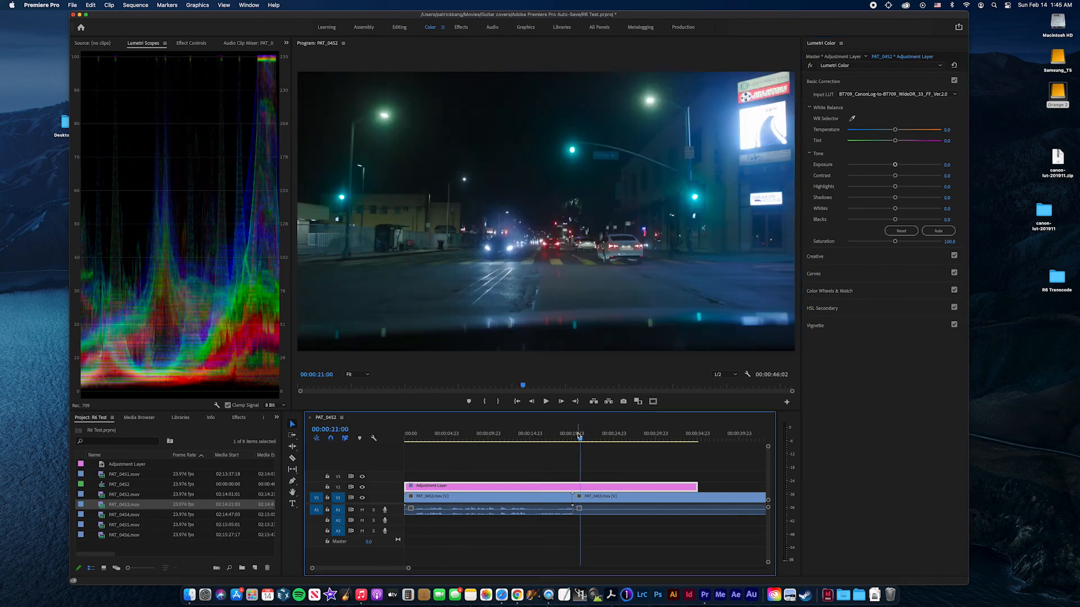